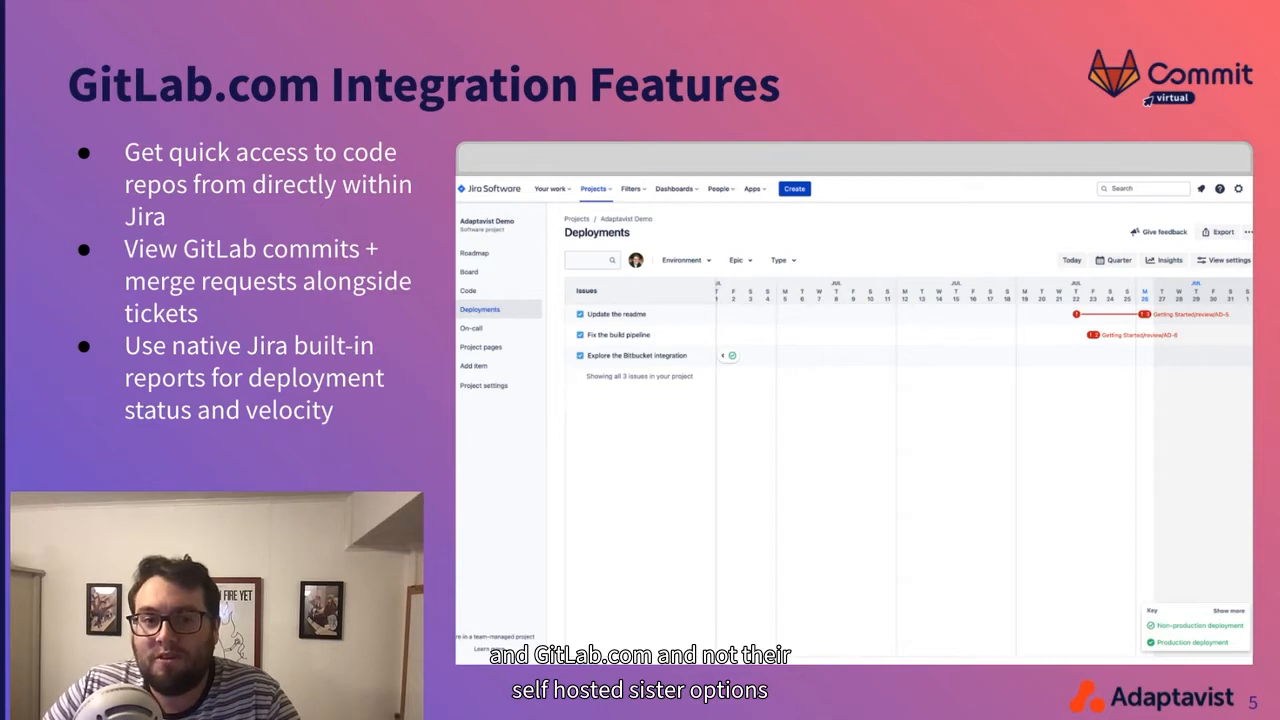
- Advance the deck to slide 6, 'Getting Started', with the three setup steps
key(Right)
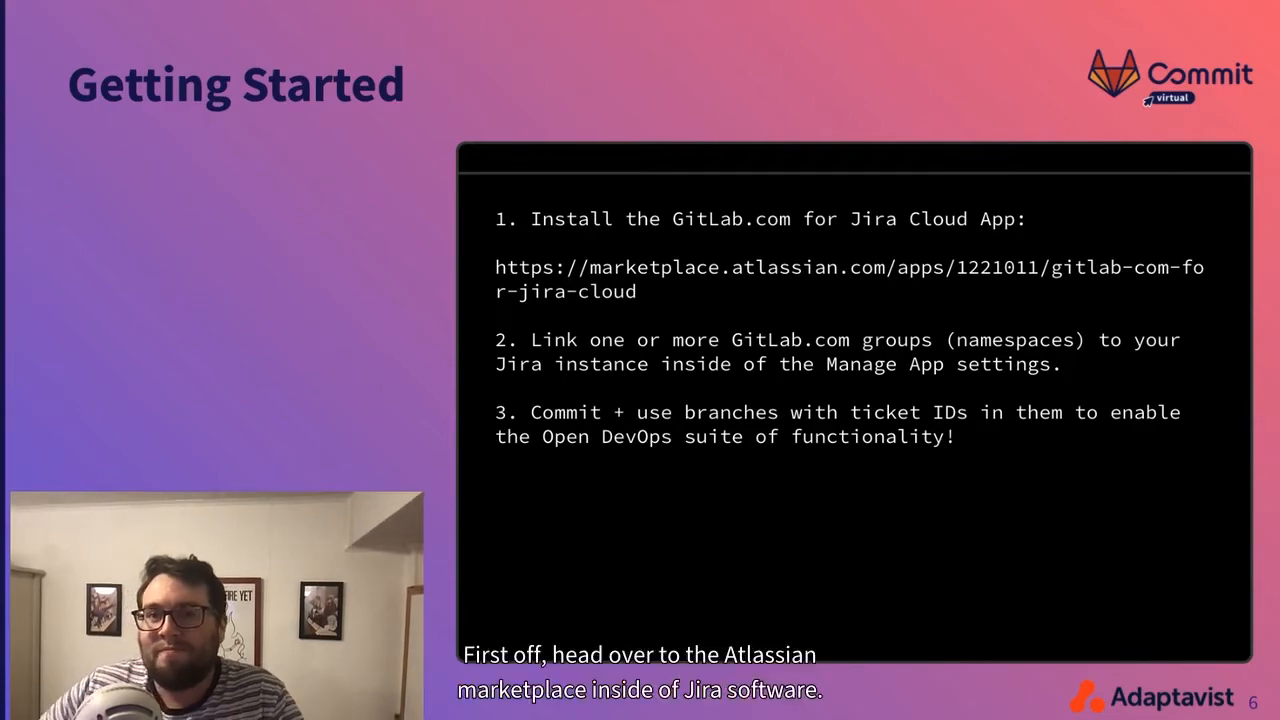
- Get GitLab.com for Jira Cloud from Marketplace, log in and install it on the adaptademo site
click(850, 276)
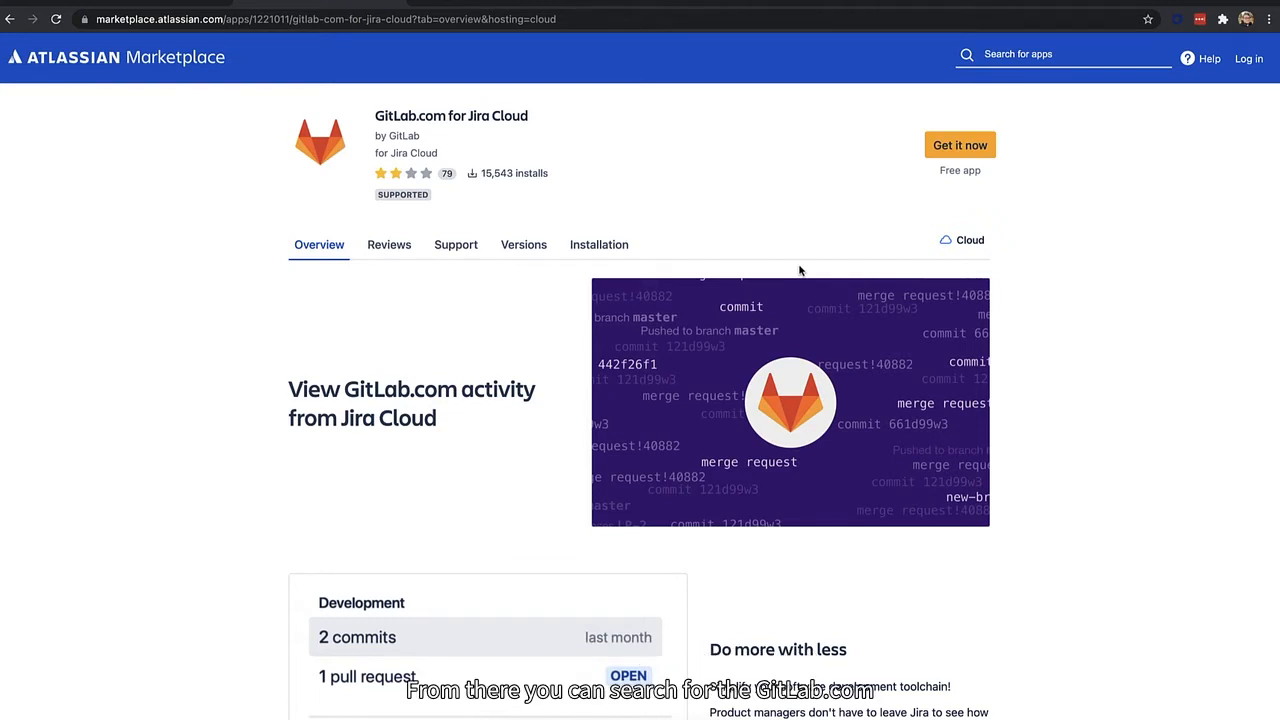
mouse_move(814, 232)
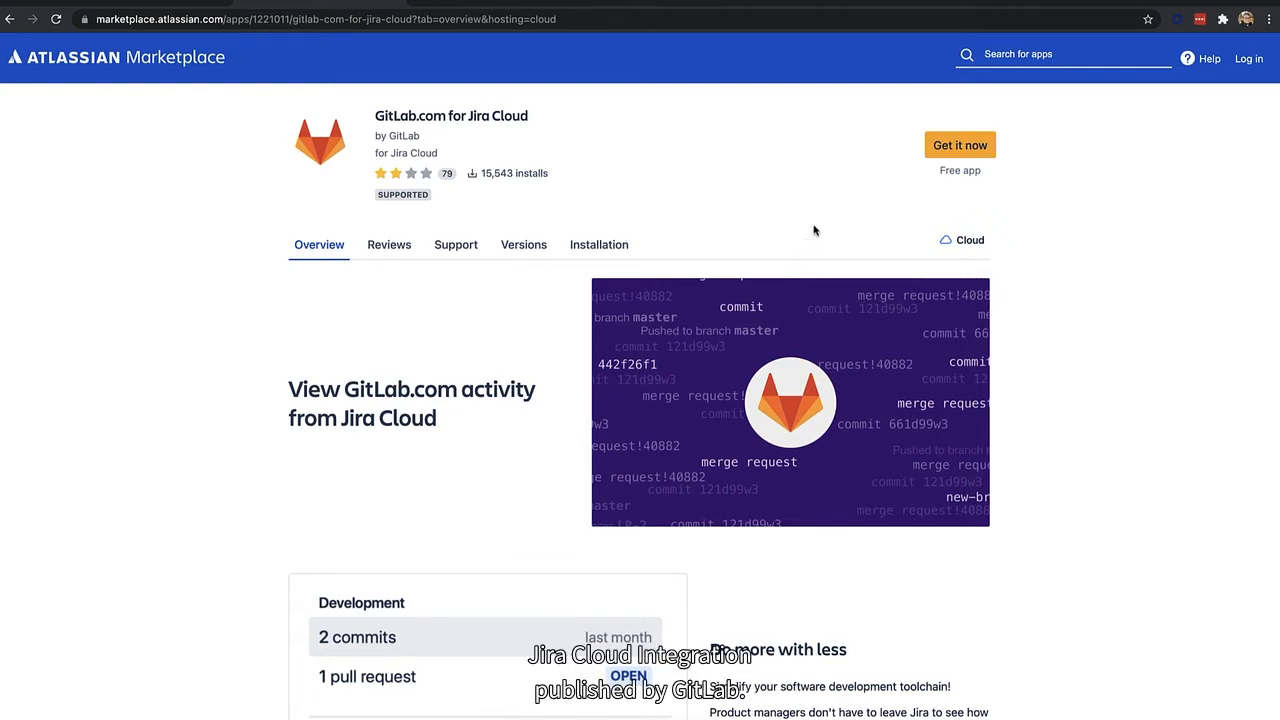
mouse_move(872, 170)
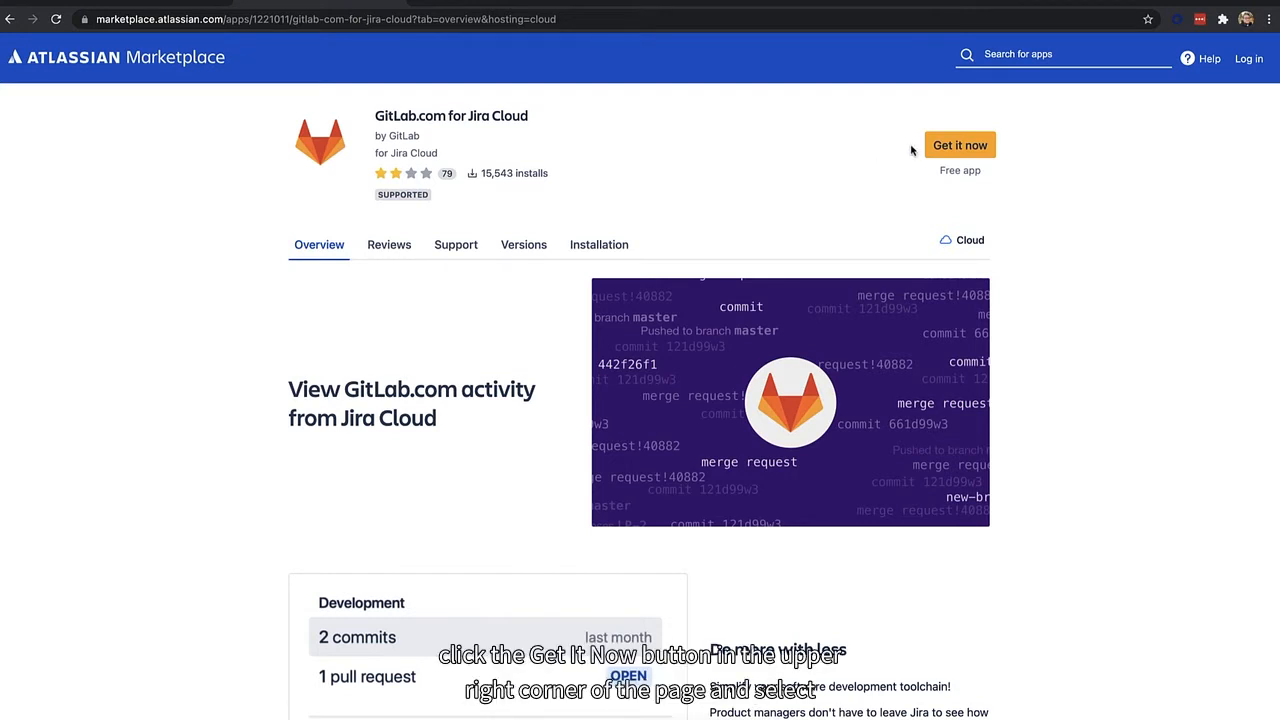
mouse_move(930, 150)
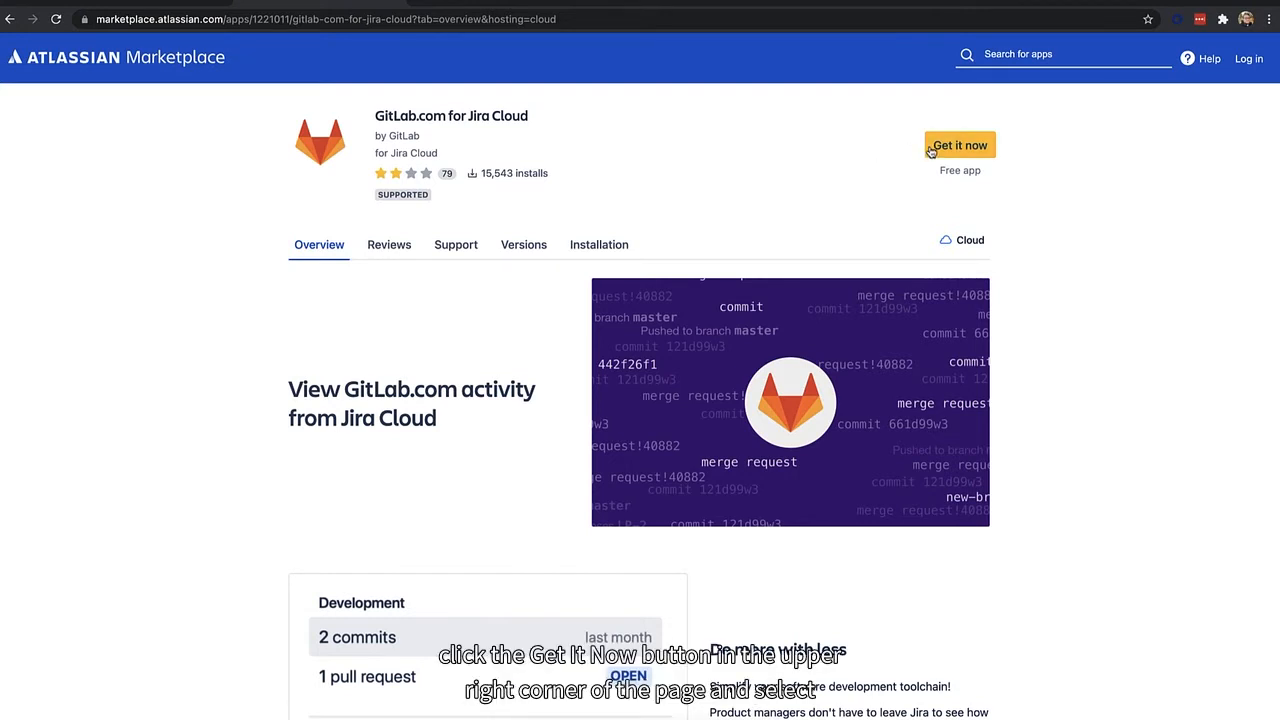
click(960, 144)
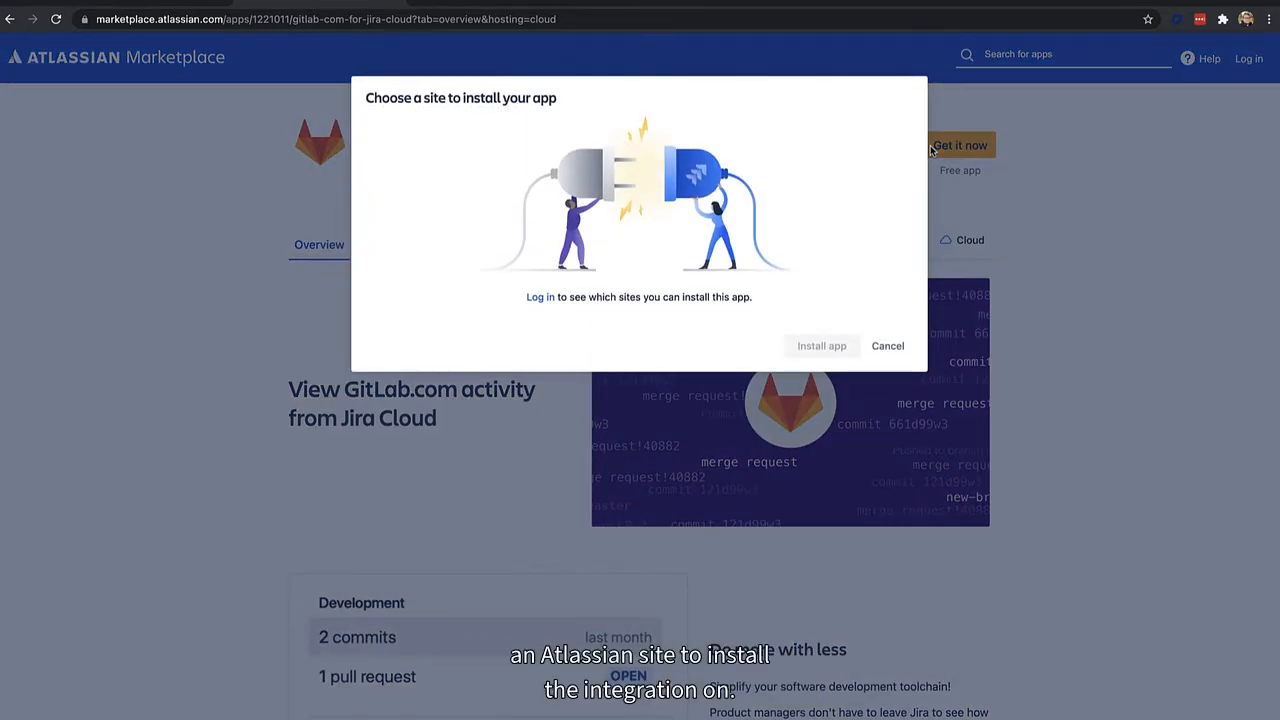
click(540, 296)
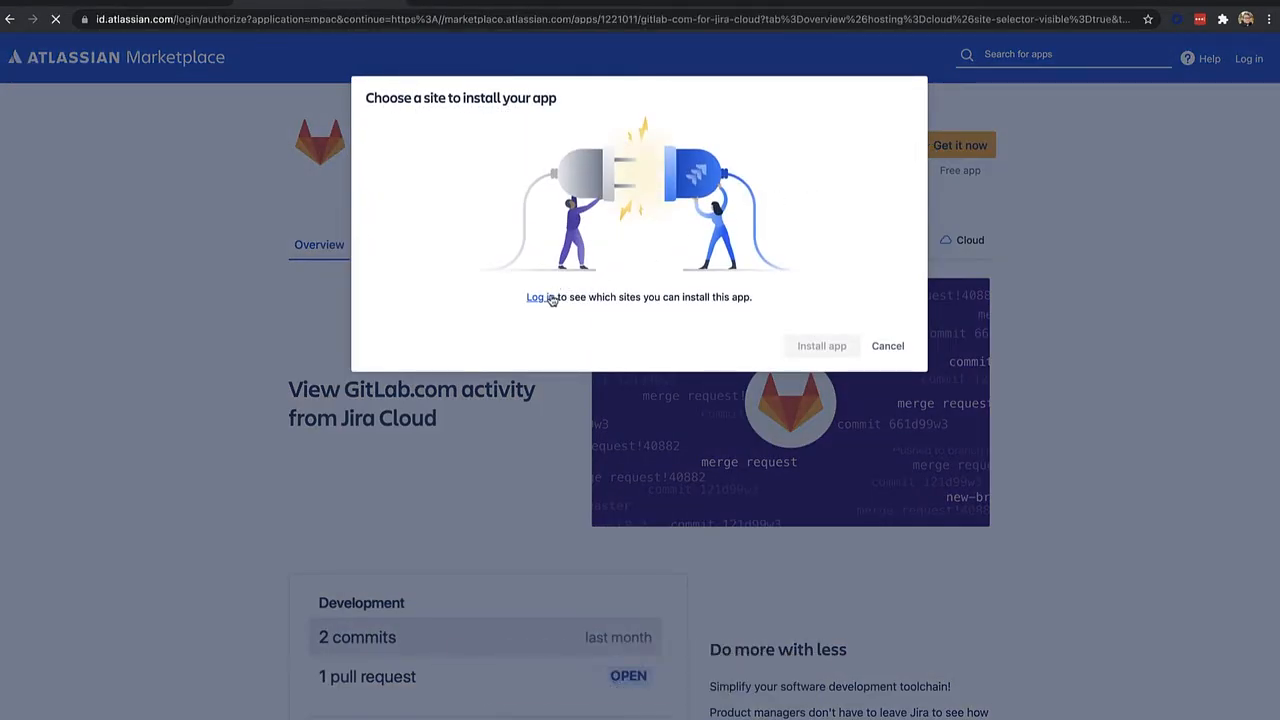
click(536, 296)
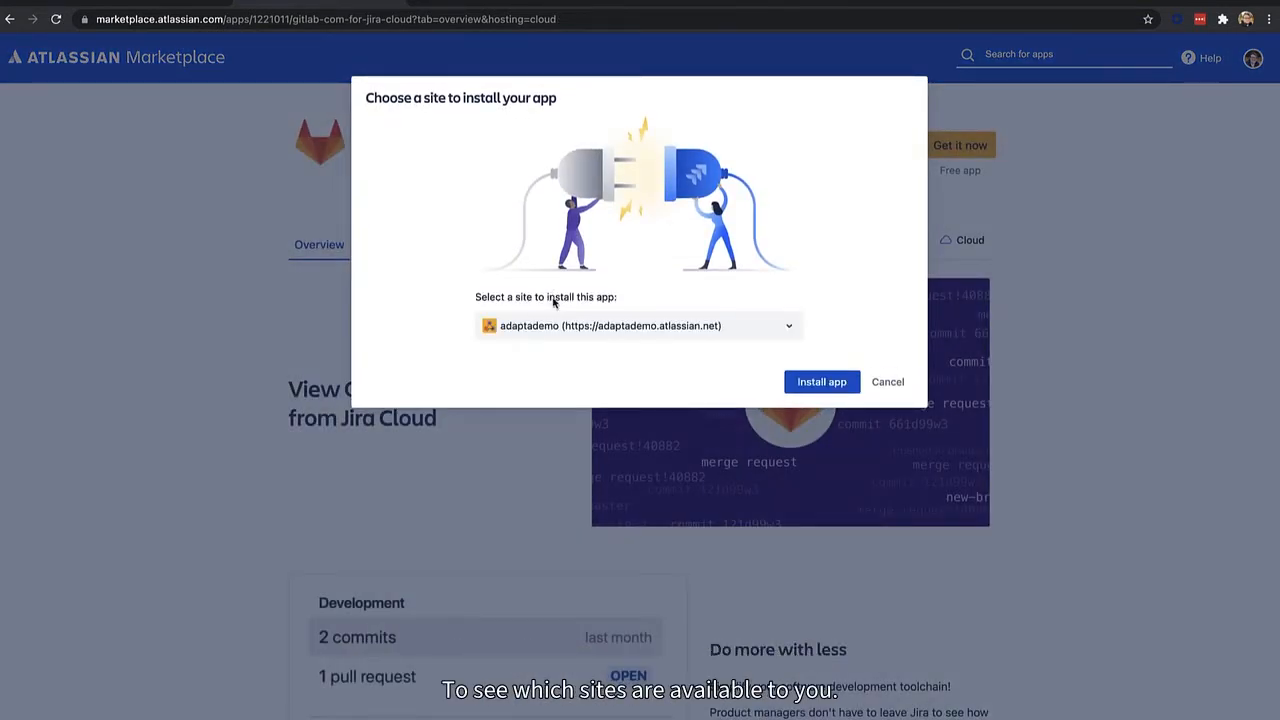
mouse_move(820, 380)
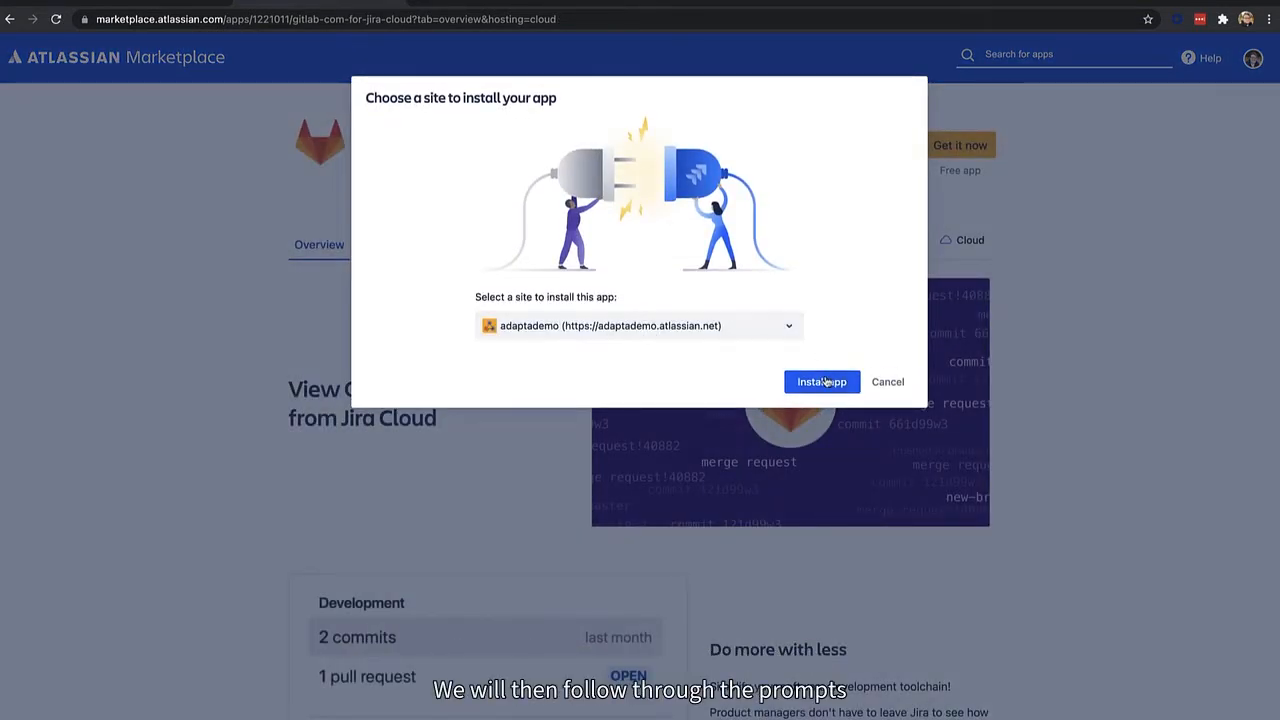
click(820, 380)
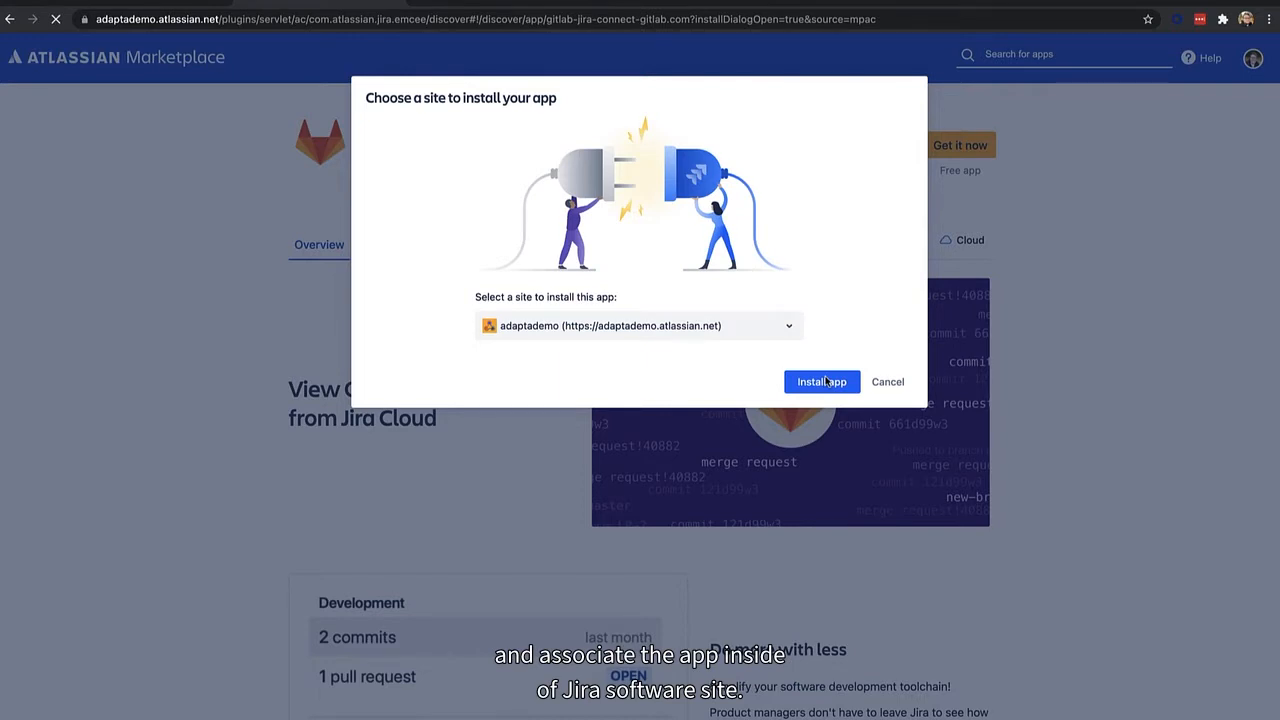
click(820, 380)
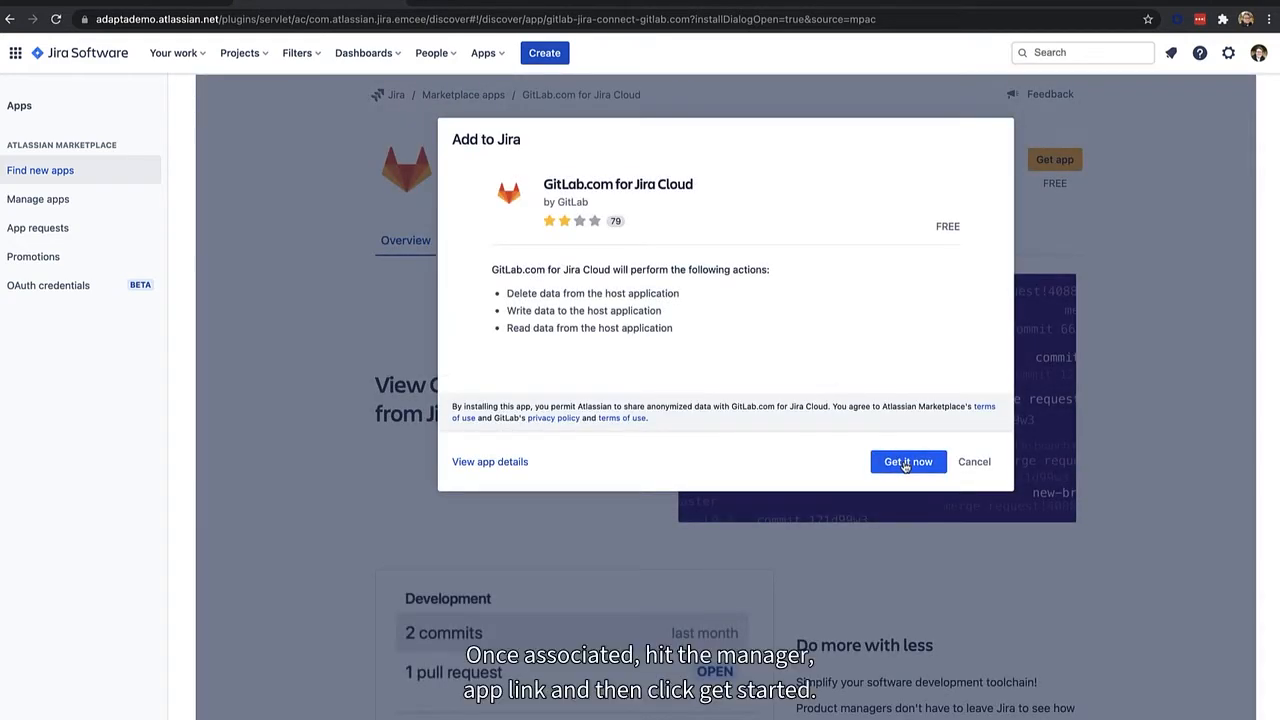
- Confirm adding the app, then reach its GitLab configuration page via Manage app and Get started
click(908, 460)
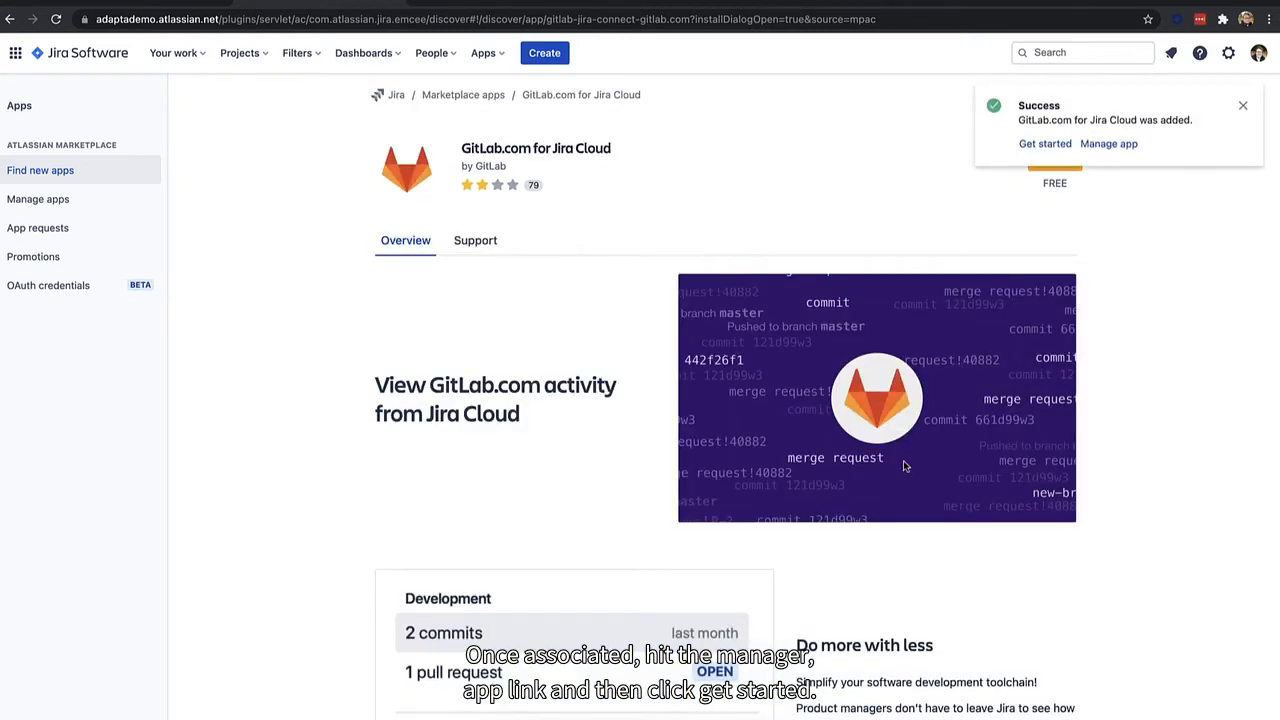
click(1108, 144)
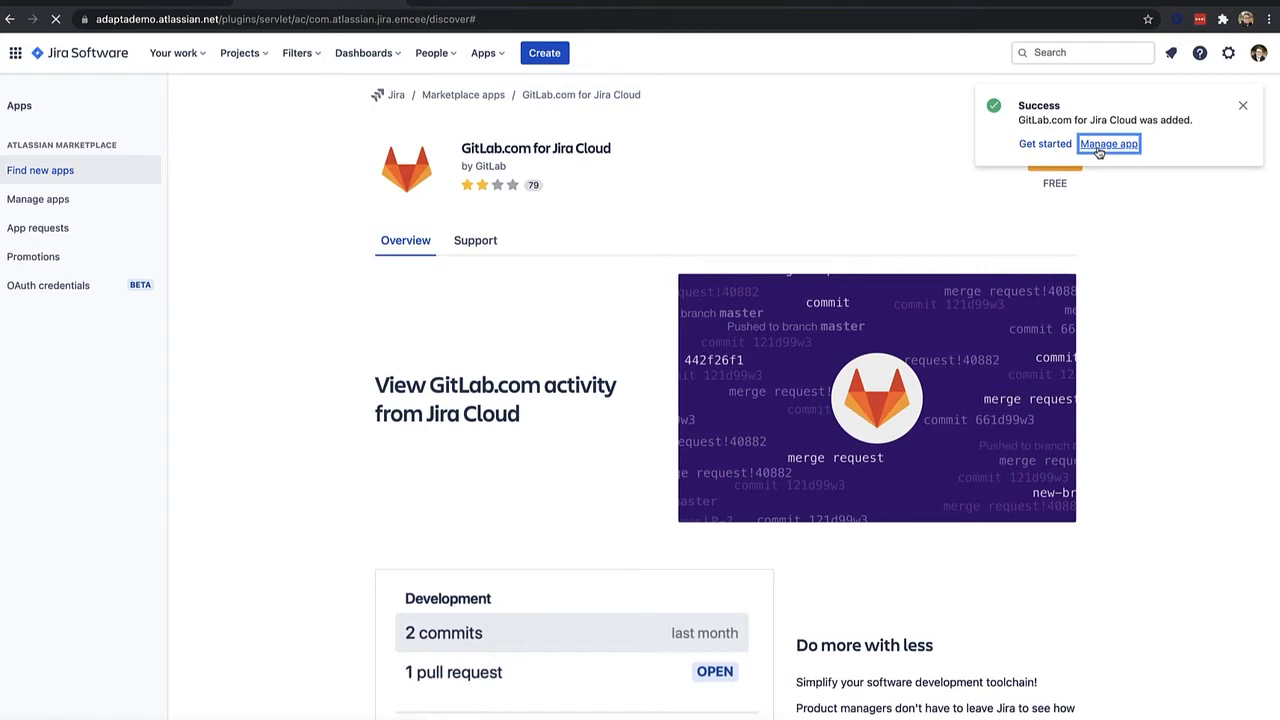
click(1108, 144)
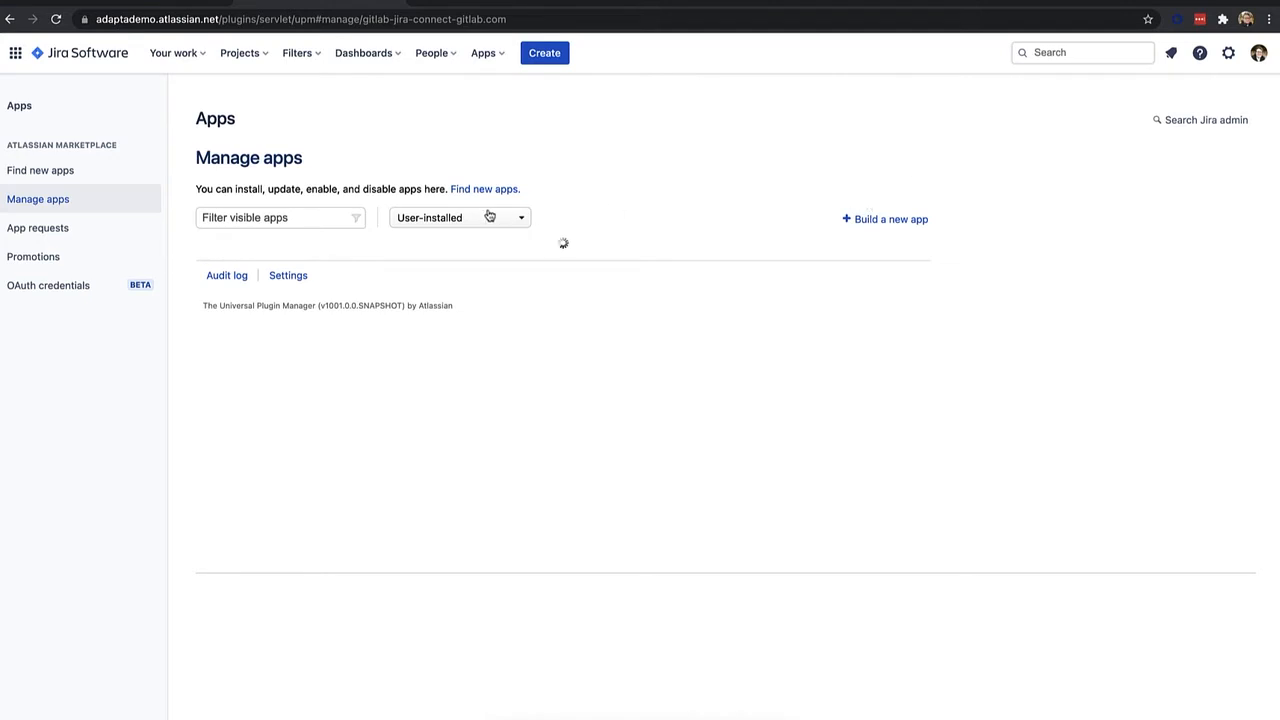
mouse_move(292, 250)
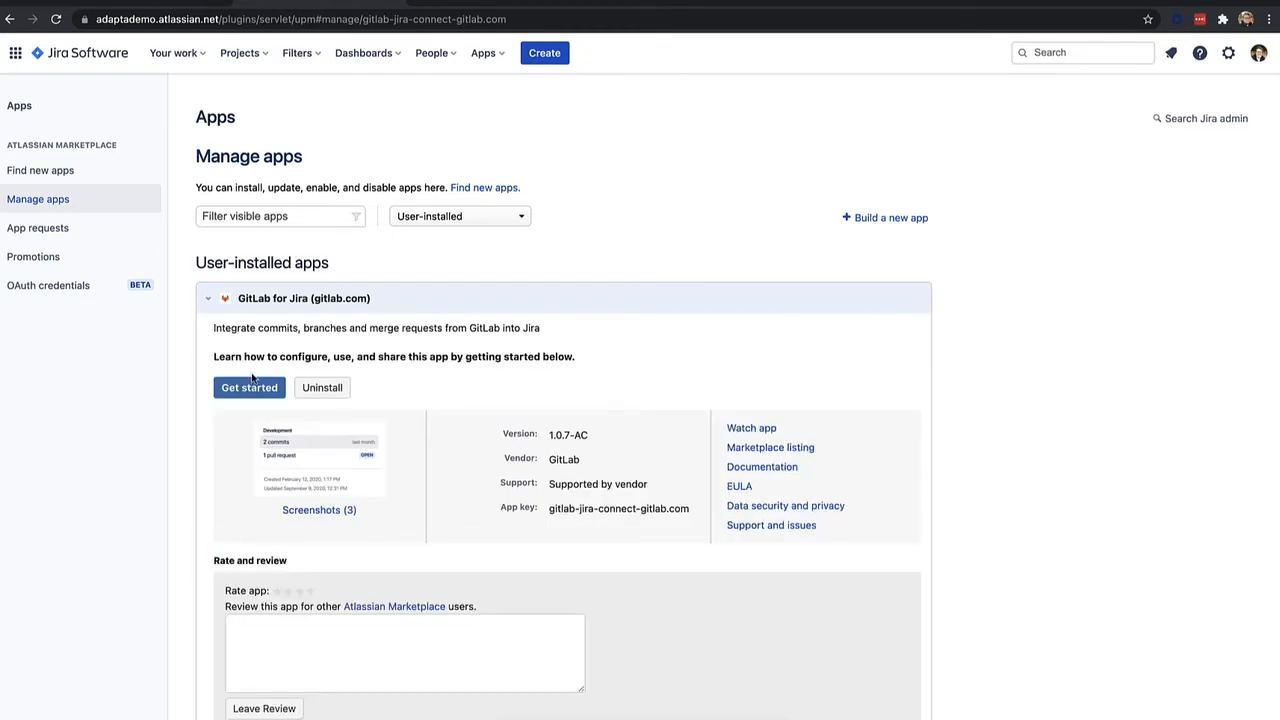
click(248, 388)
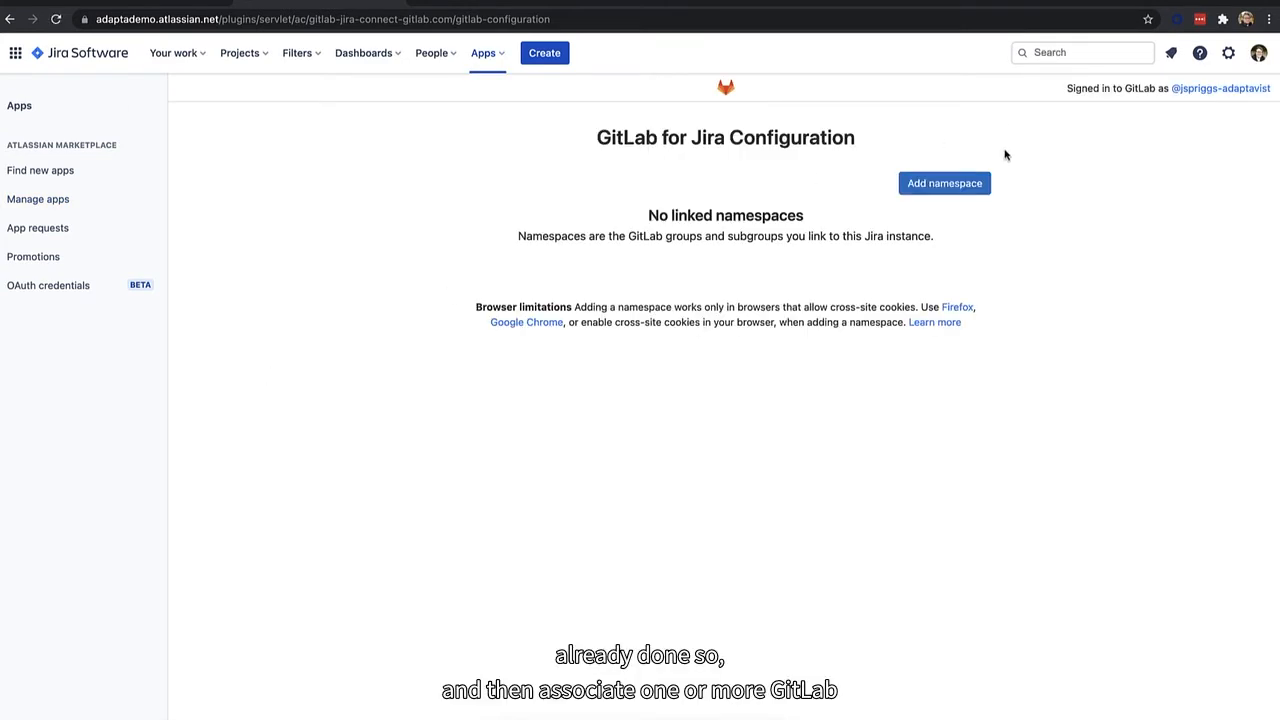
- Add the Adaptavist Demo GitLab group as a linked namespace
click(944, 184)
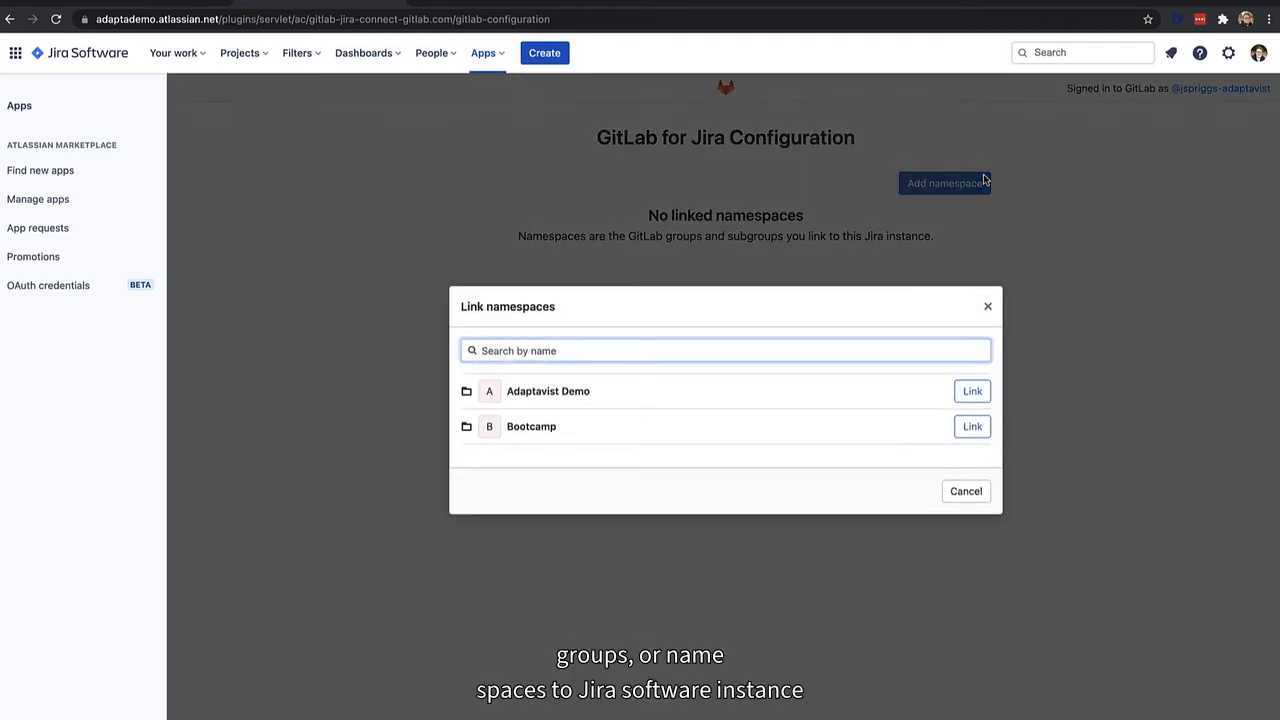
click(972, 390)
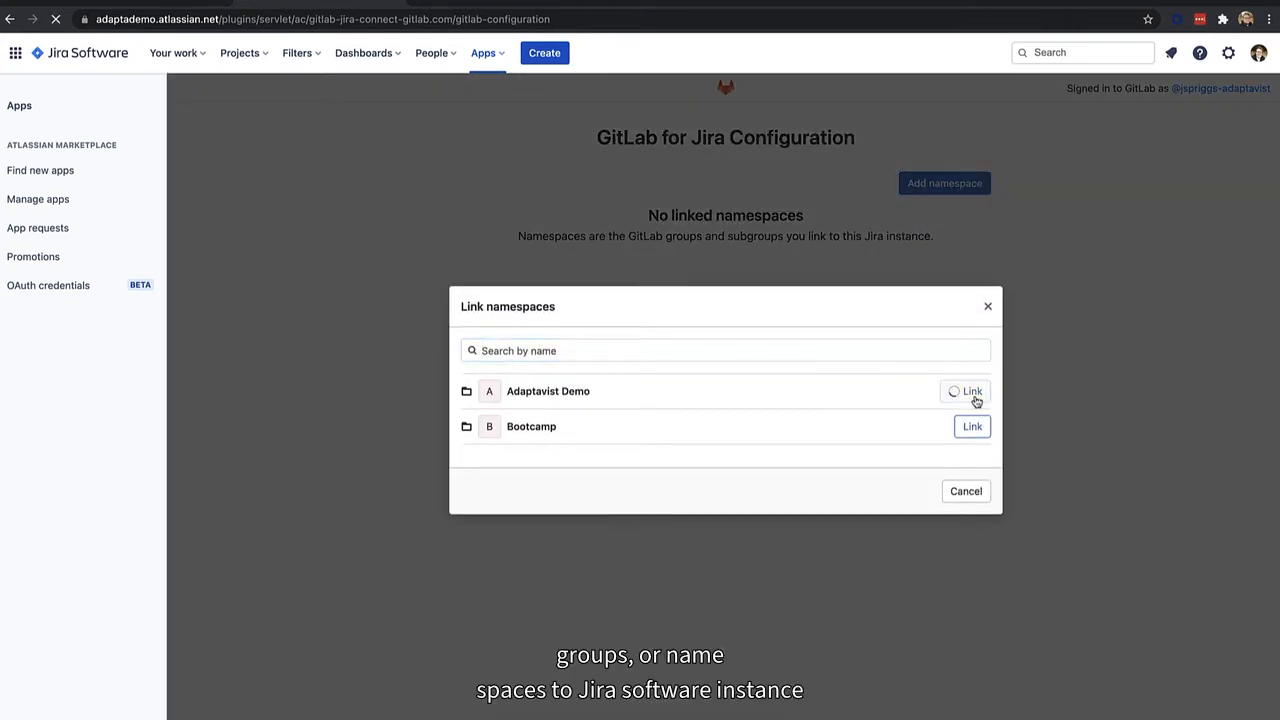
click(964, 390)
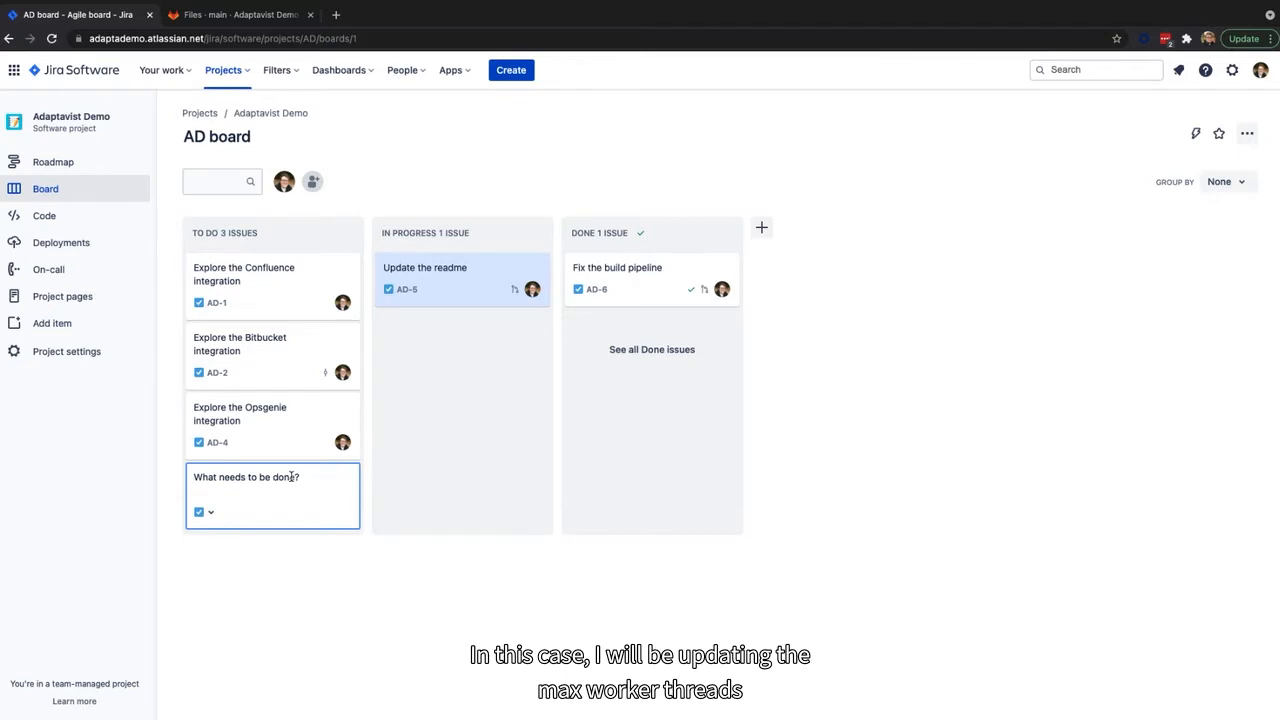
- Create To Do issue 'Update max worker threads of nginx install to 512', open it as AD-7, then go to GitLab
text(Update)
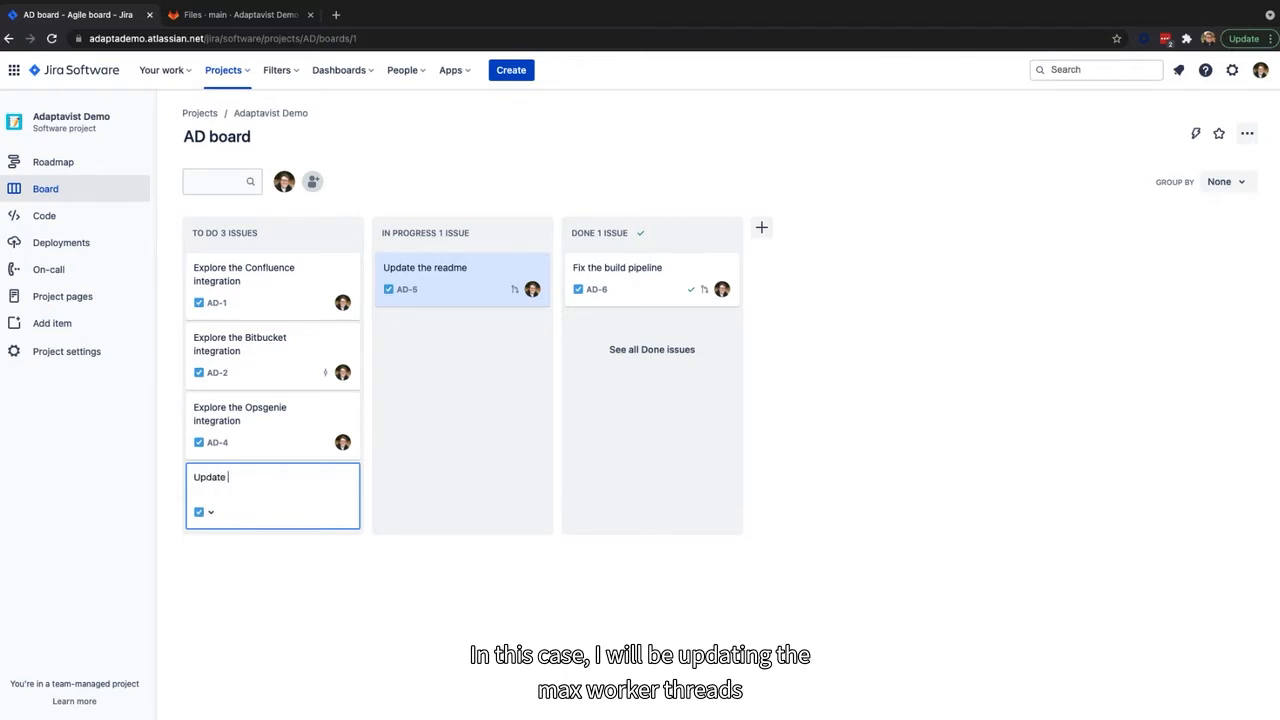
text(max worker)
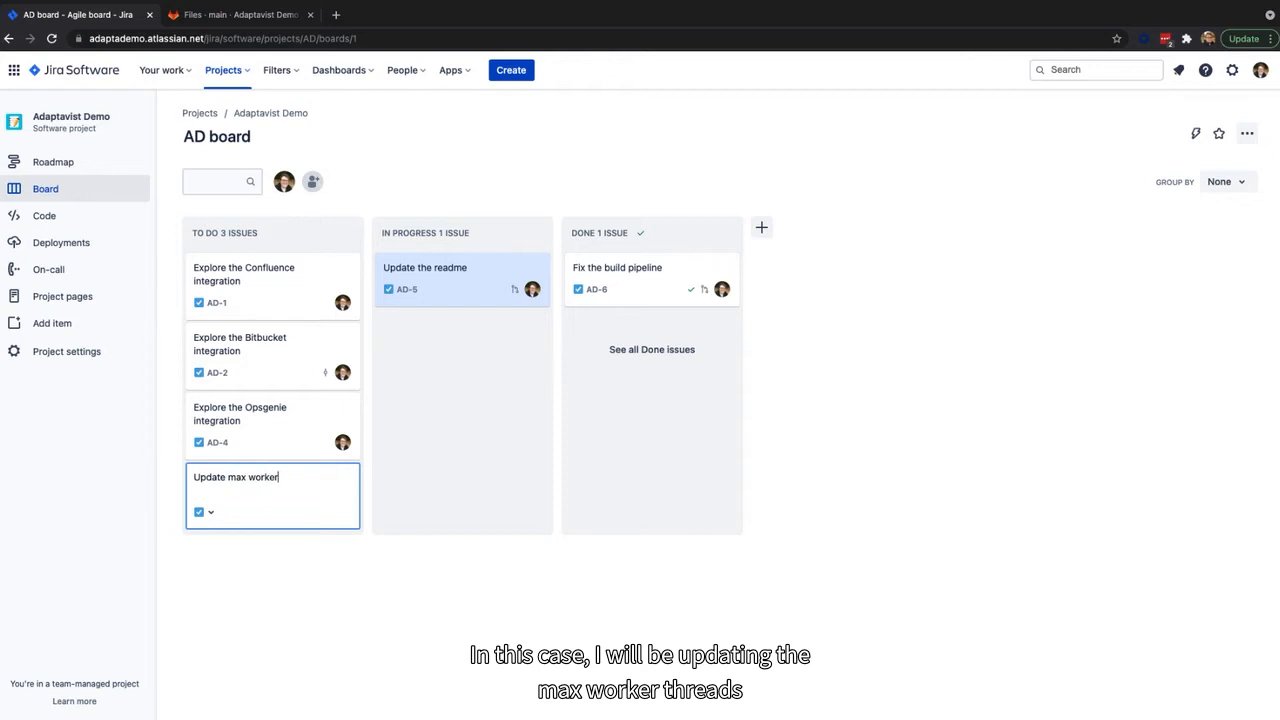
text(threads of)
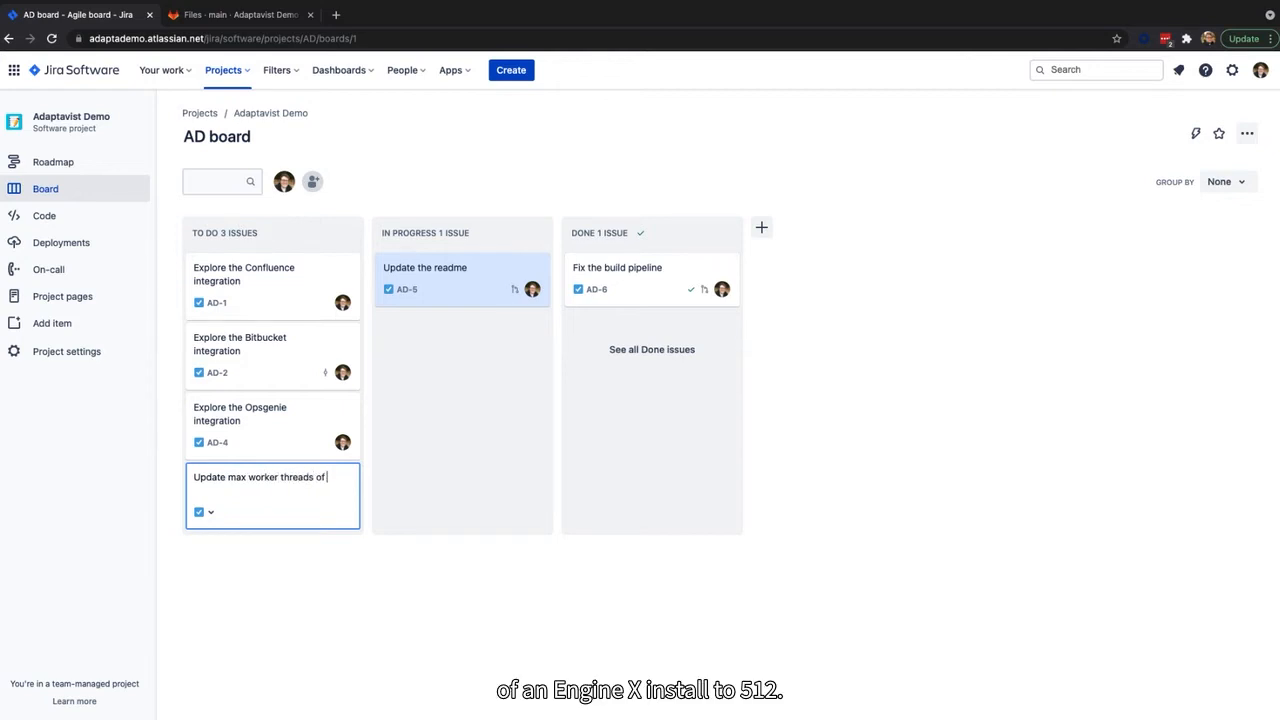
text(nginx install to)
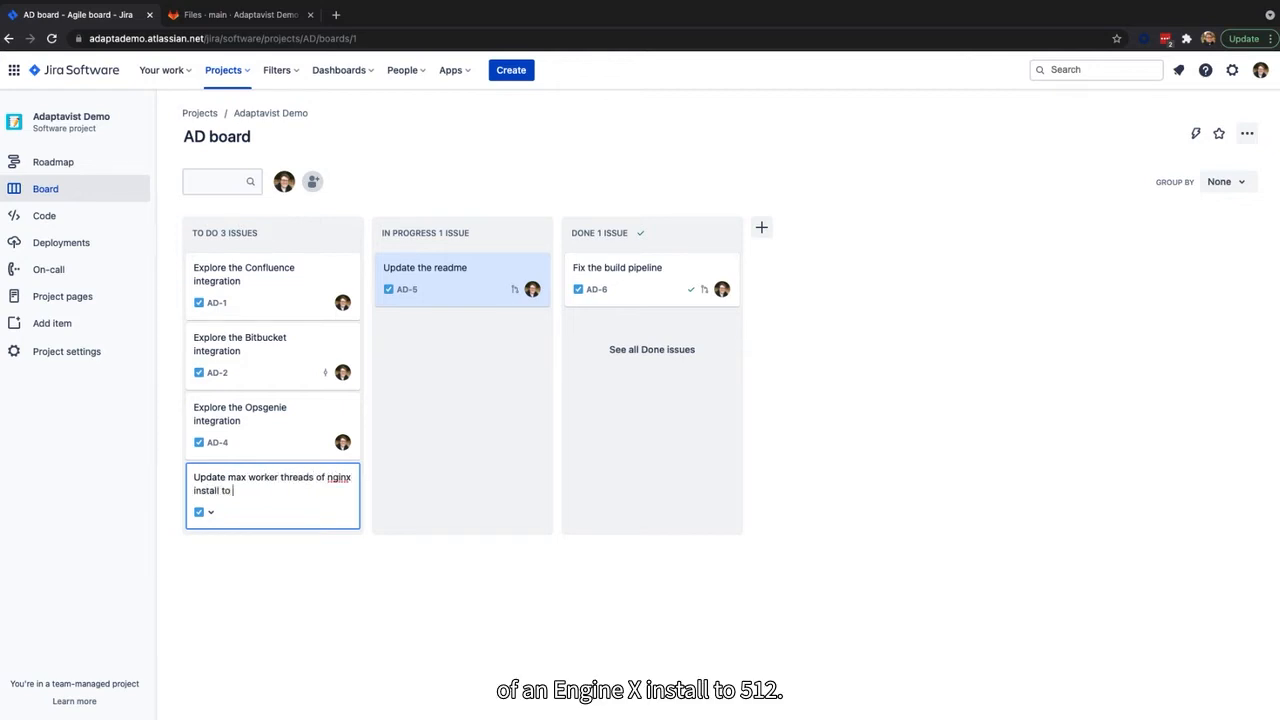
text(512)
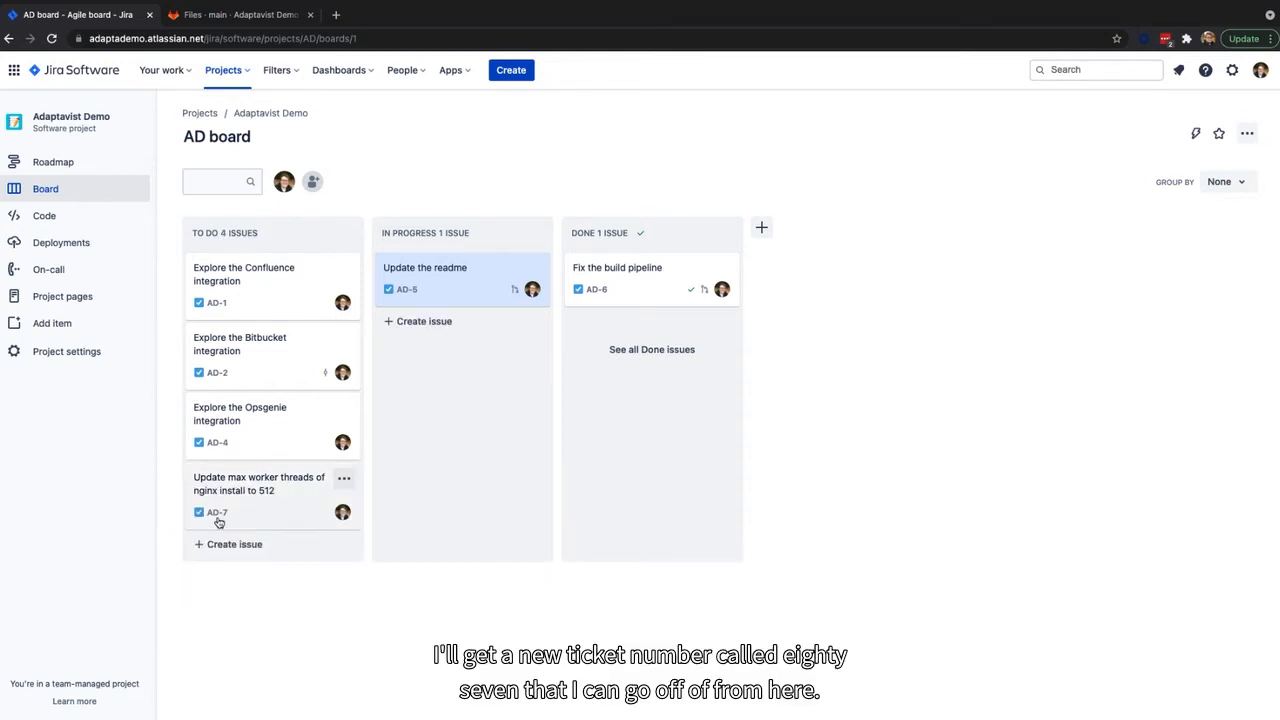
click(260, 484)
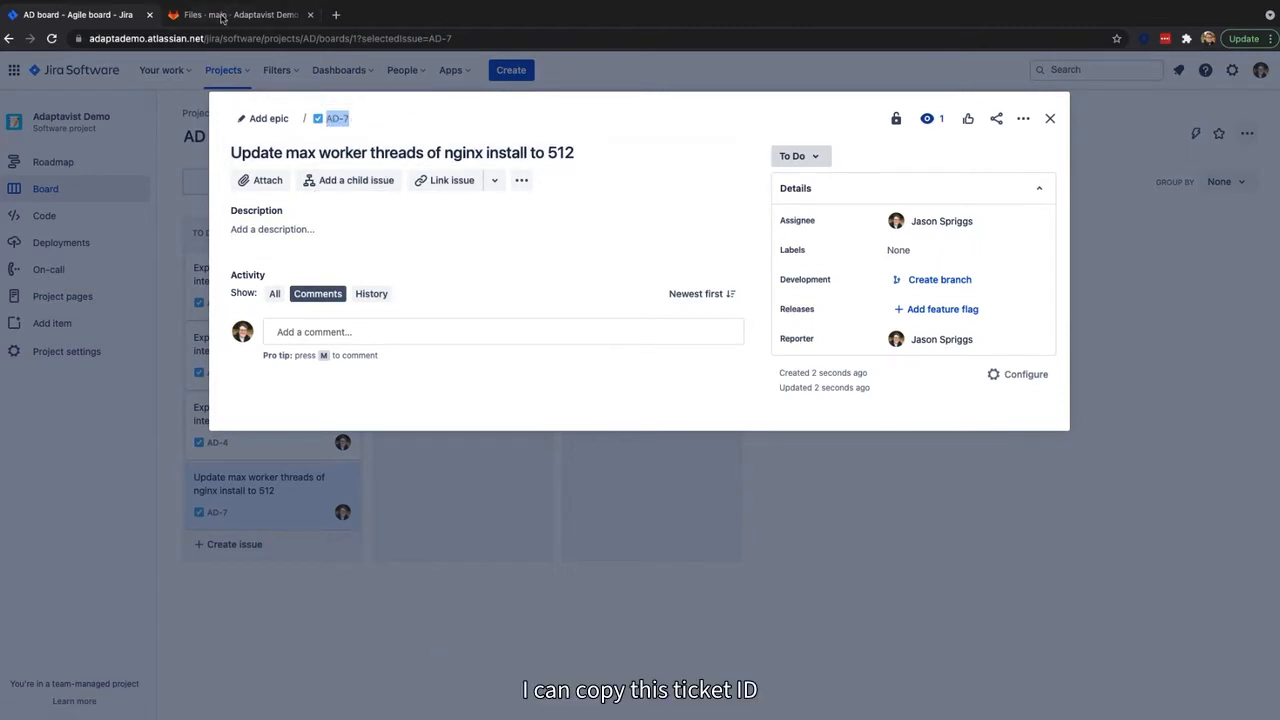
click(240, 14)
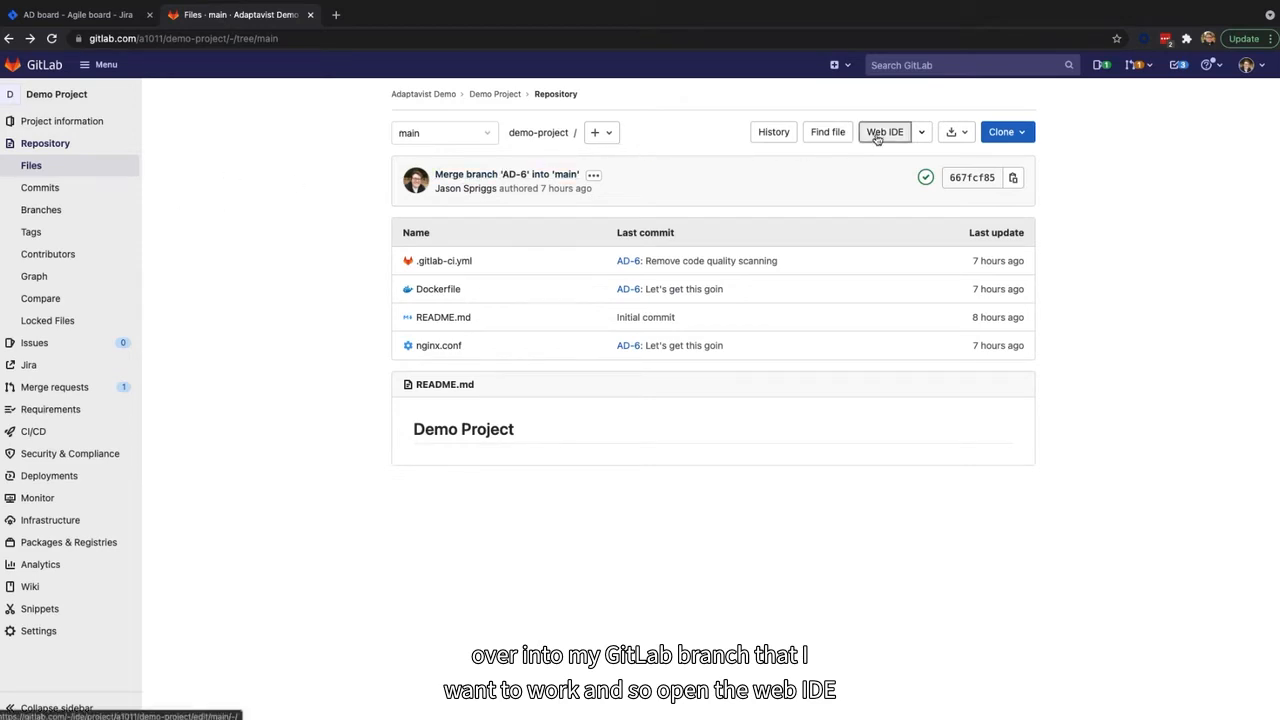
- In the Web IDE, change nginx.conf worker_connections from 1024 to 512 and review the change
click(884, 132)
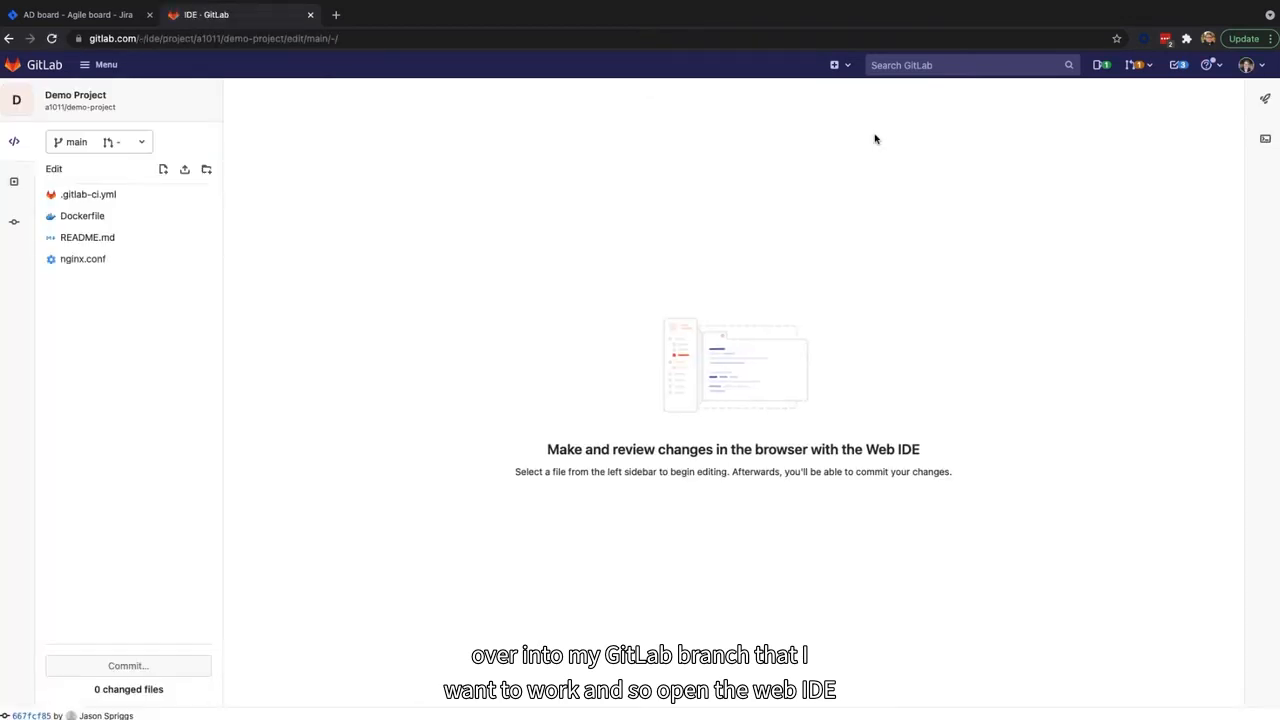
click(82, 260)
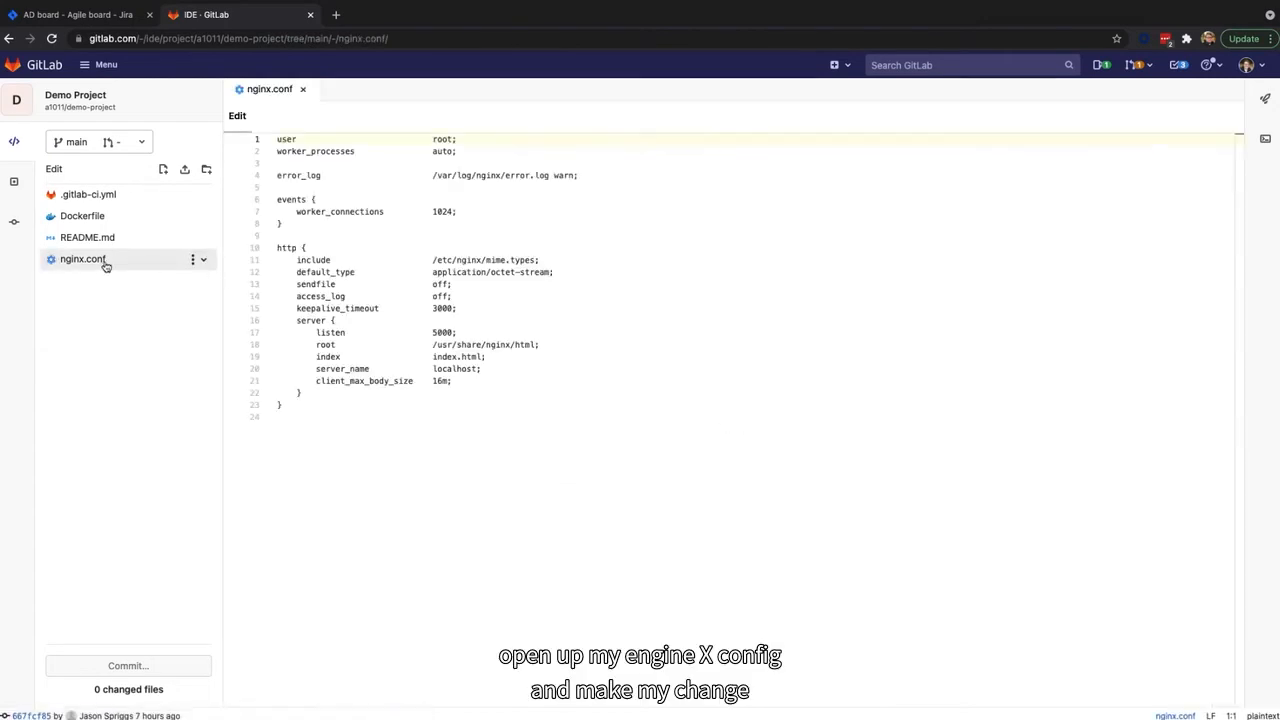
double_click(444, 212)
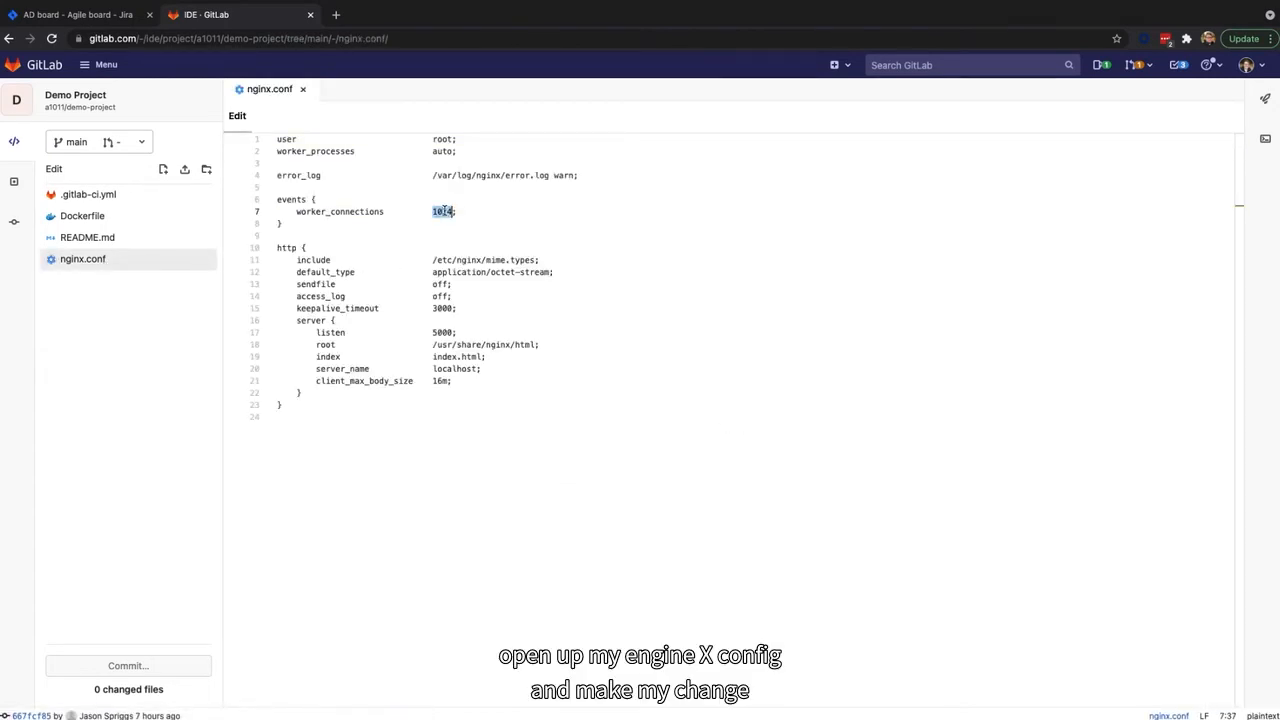
text(512)
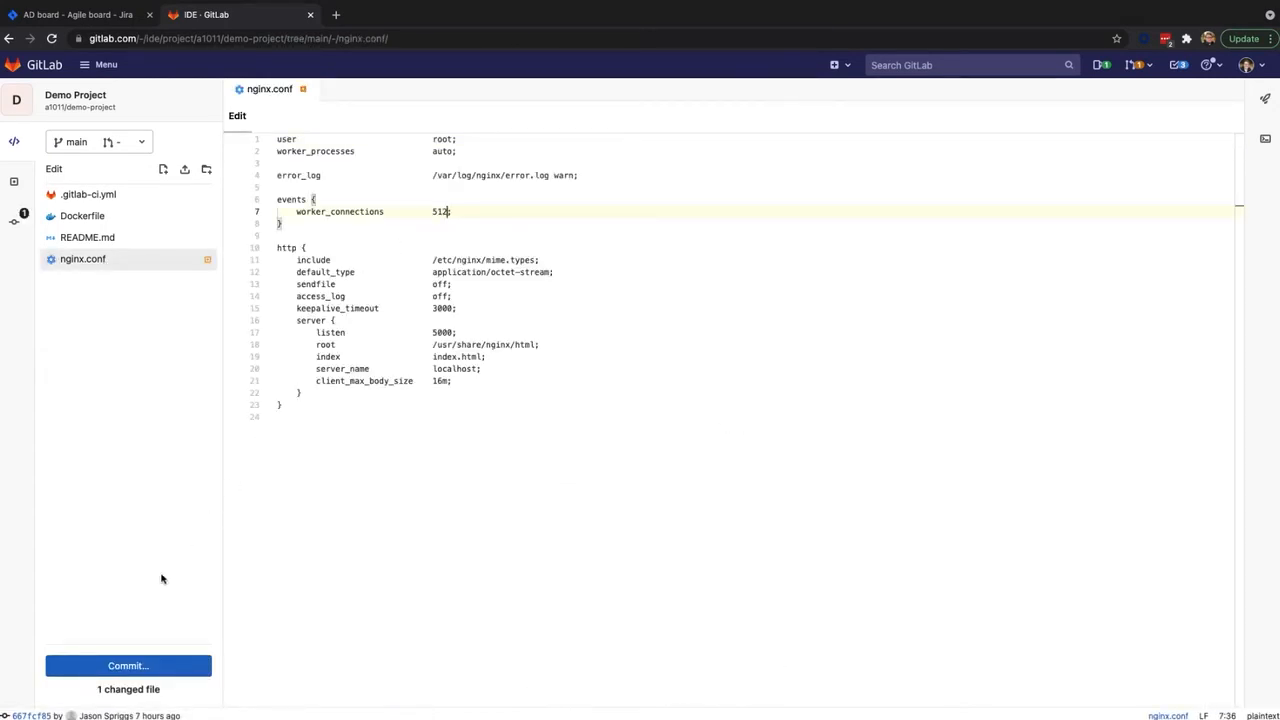
click(128, 664)
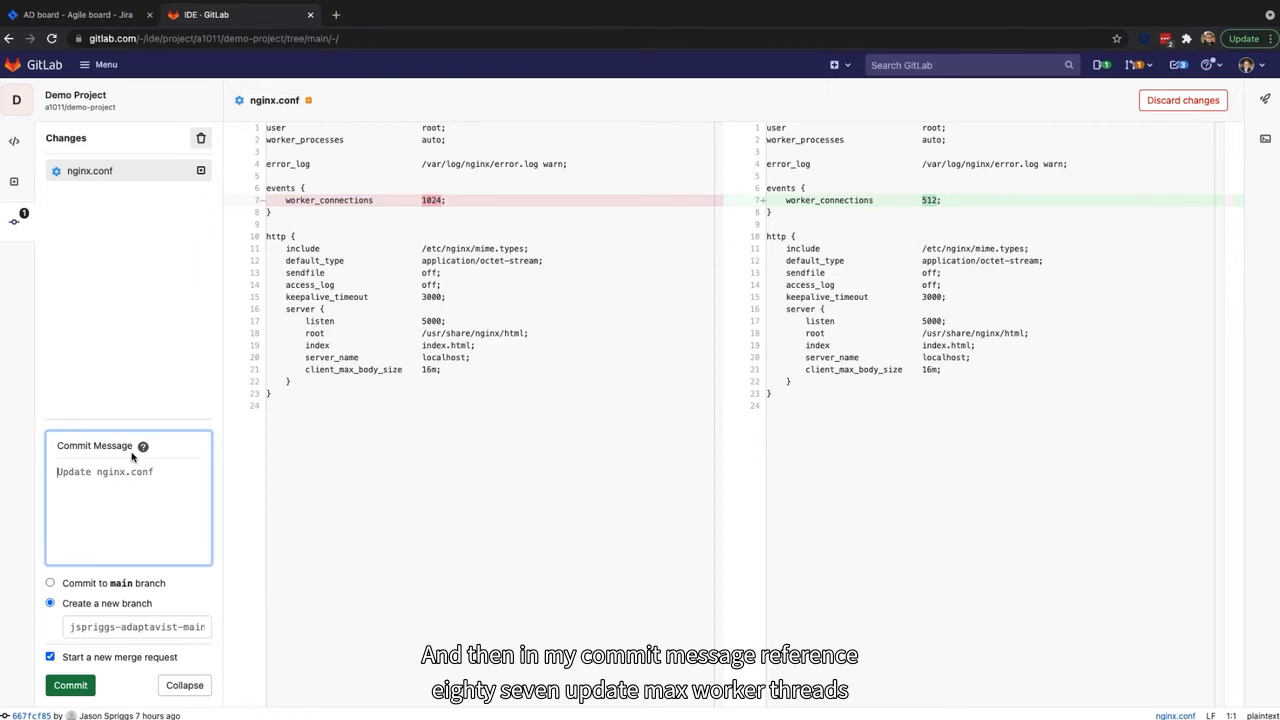
- Commit as 'AD-7: Update max worker threads' to a new AD-7 branch, starting a merge request
text(AD-7: U)
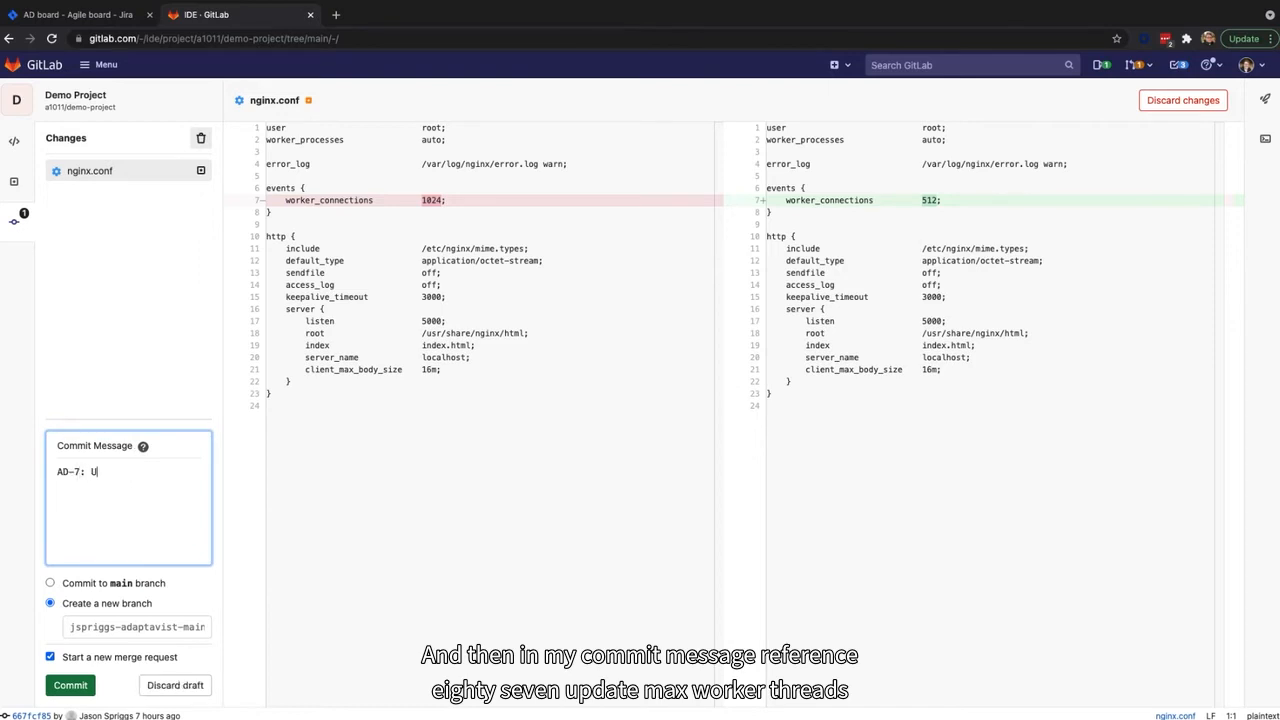
text(Update max worke)
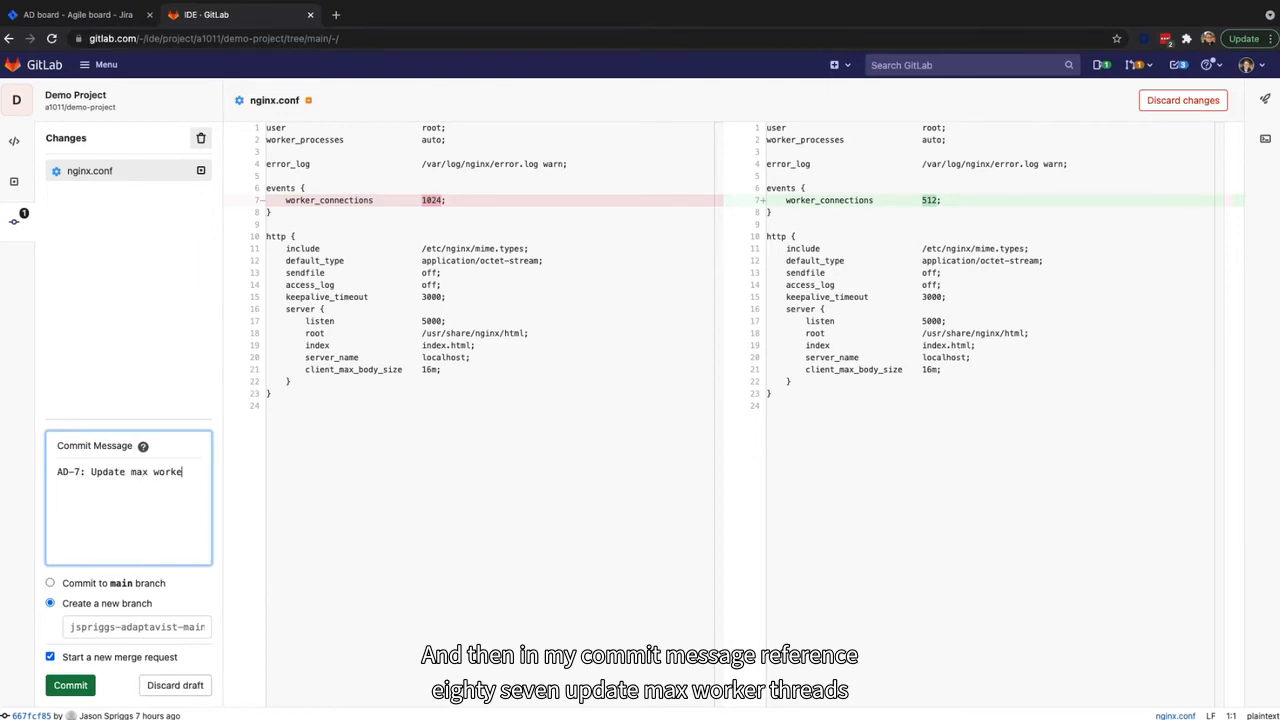
text(threads)
click(136, 626)
text(AD-7)
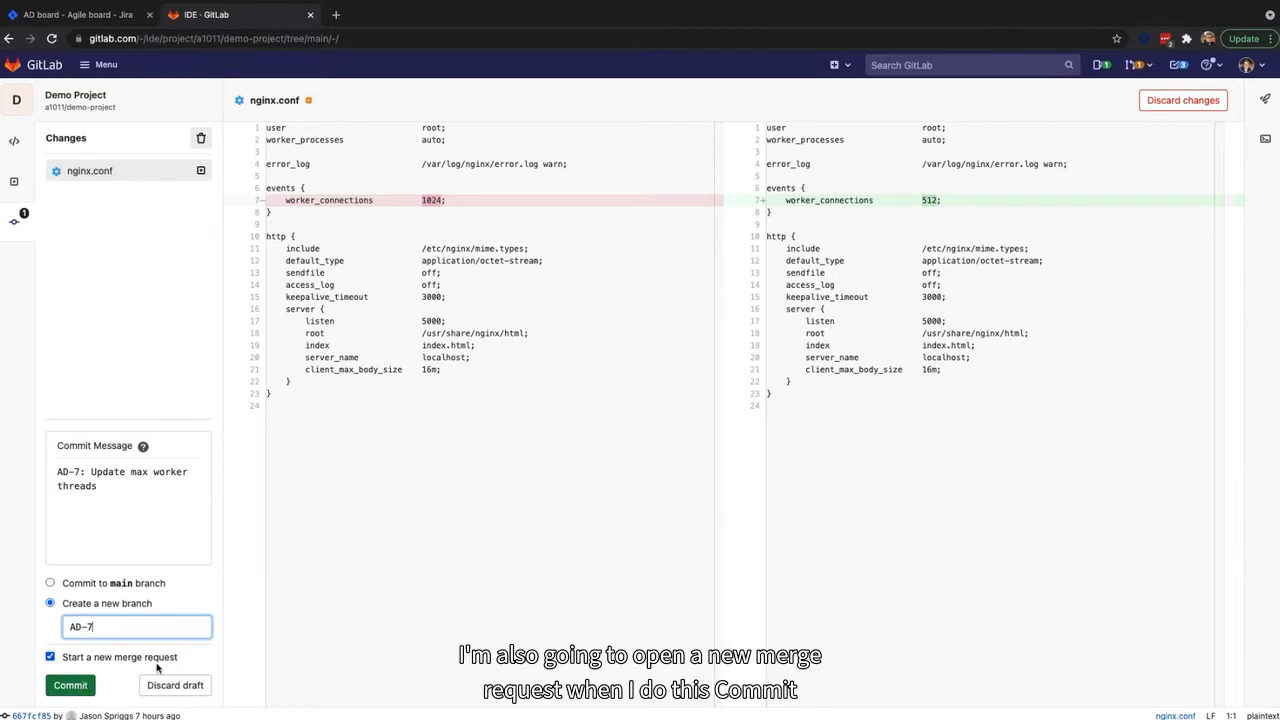
click(68, 684)
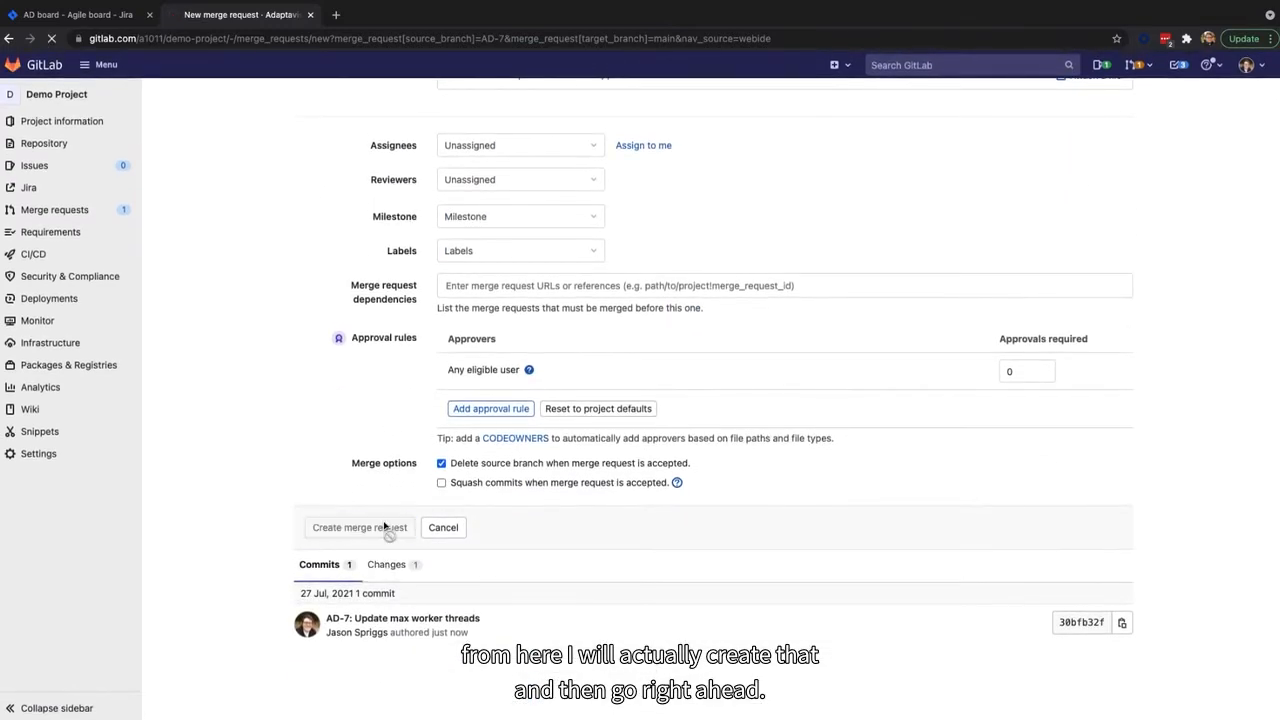
- Create the 'AD-7: Update max worker threads' merge request and follow its AD-7 link to Jira
click(358, 528)
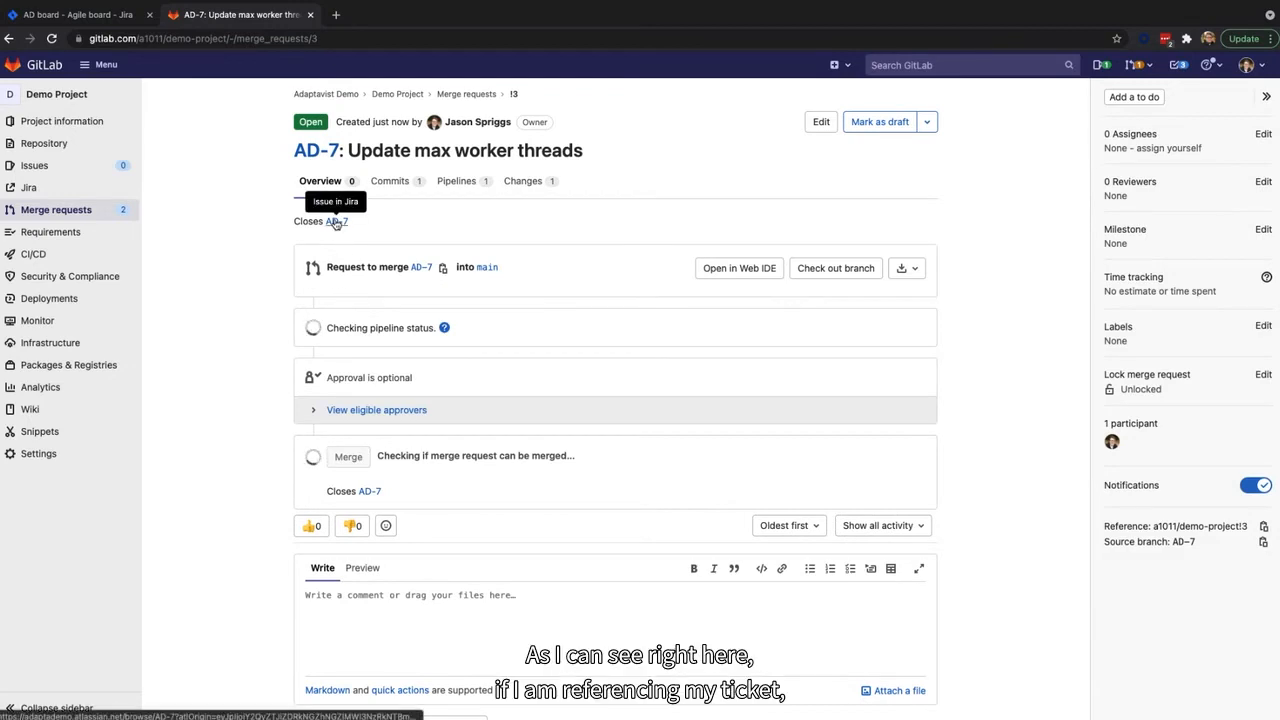
mouse_move(350, 156)
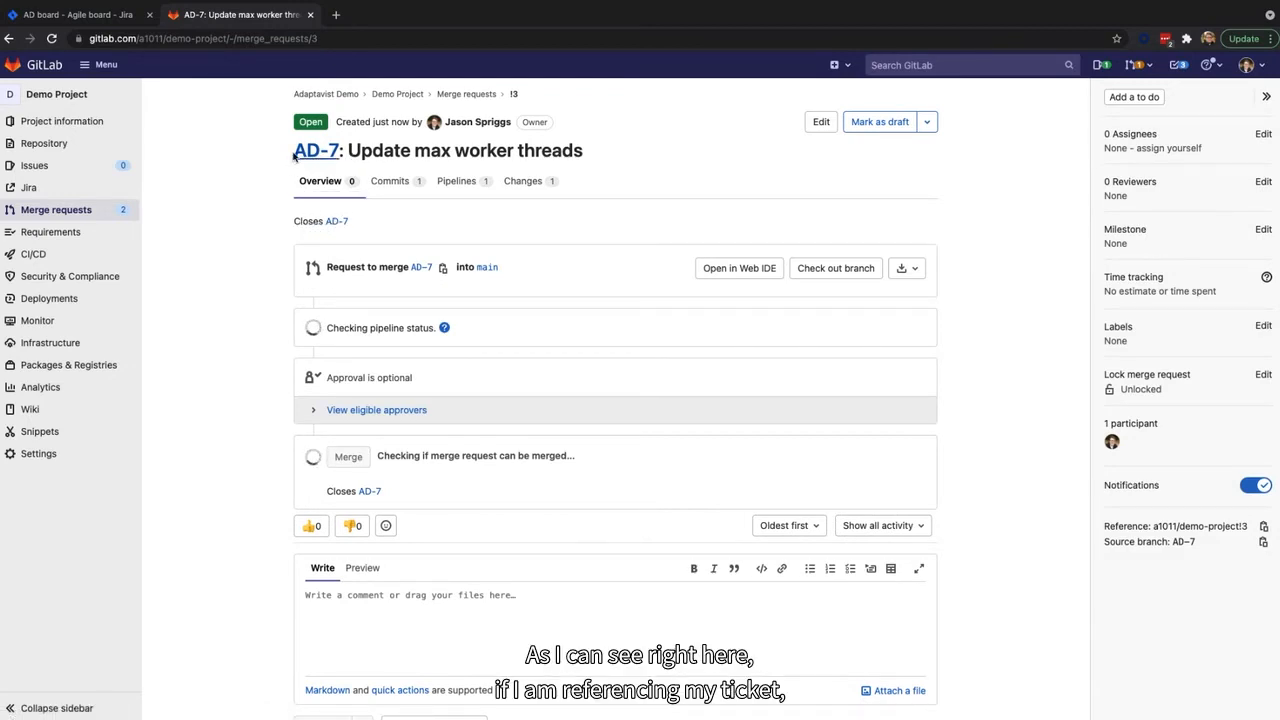
click(316, 150)
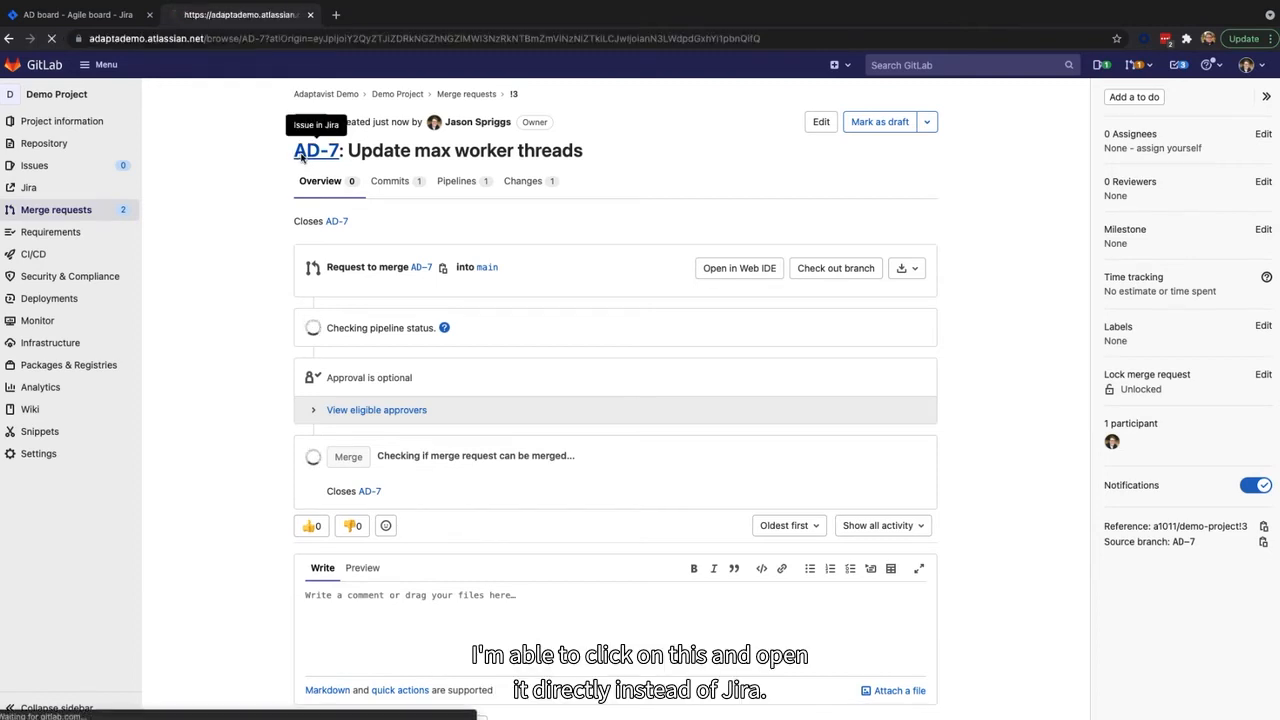
click(316, 150)
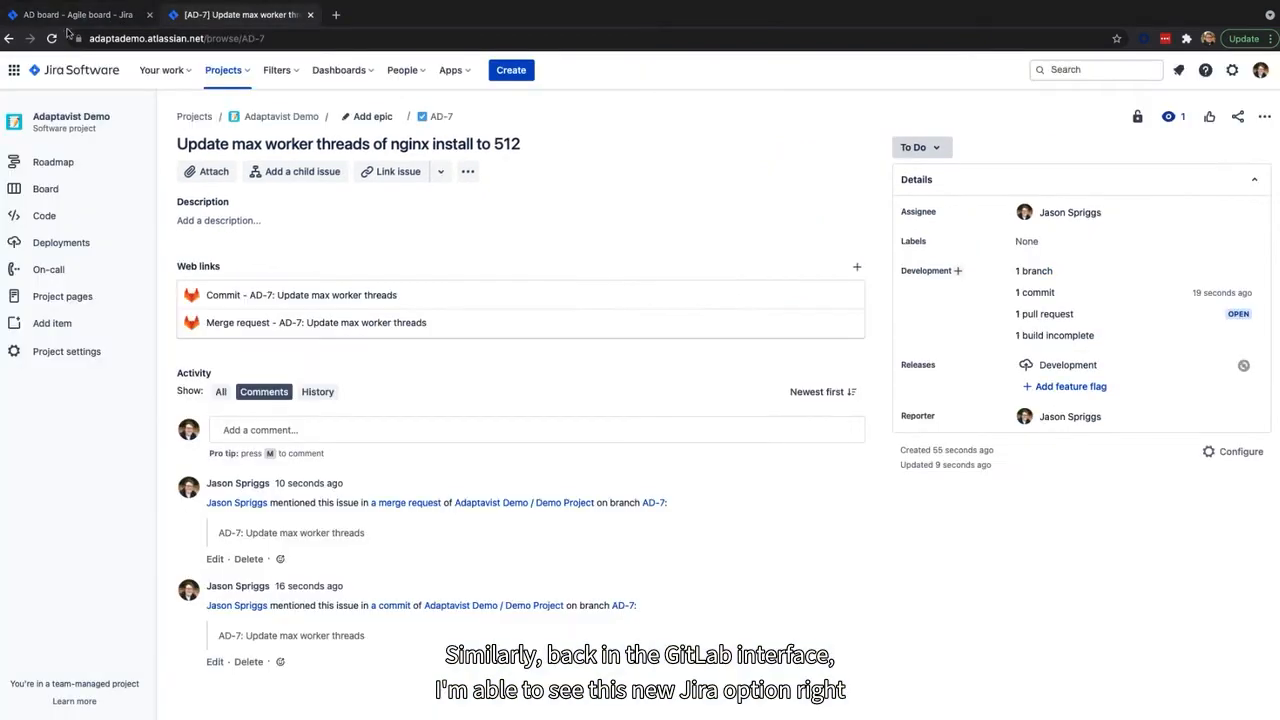
- From GitLab's sidebar open Jira's Your work page, then return to the AD-7 merge request
click(240, 14)
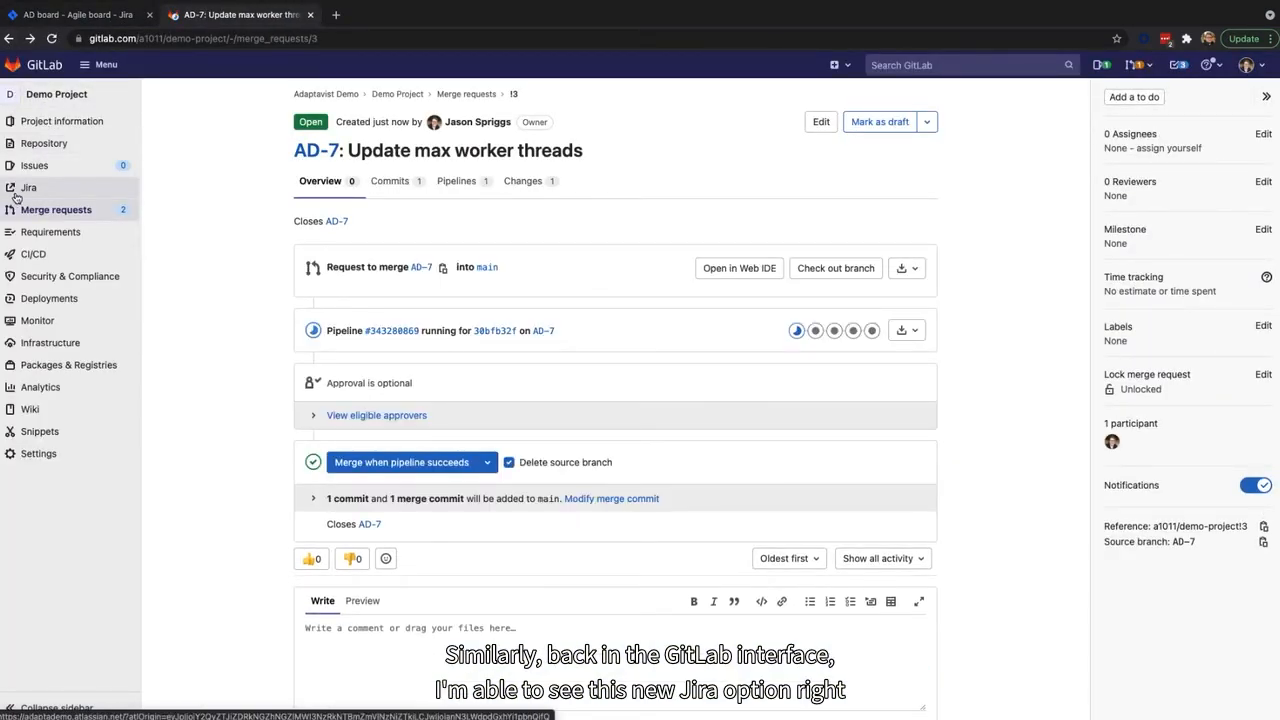
click(28, 188)
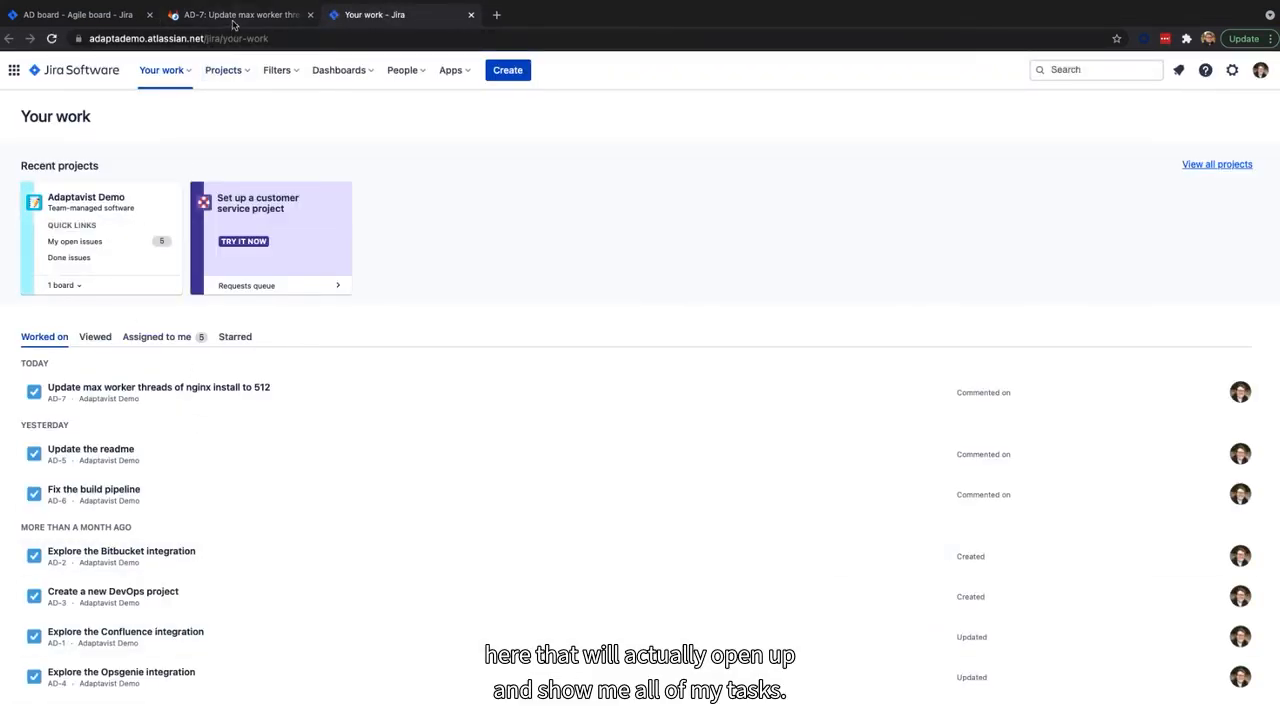
click(240, 14)
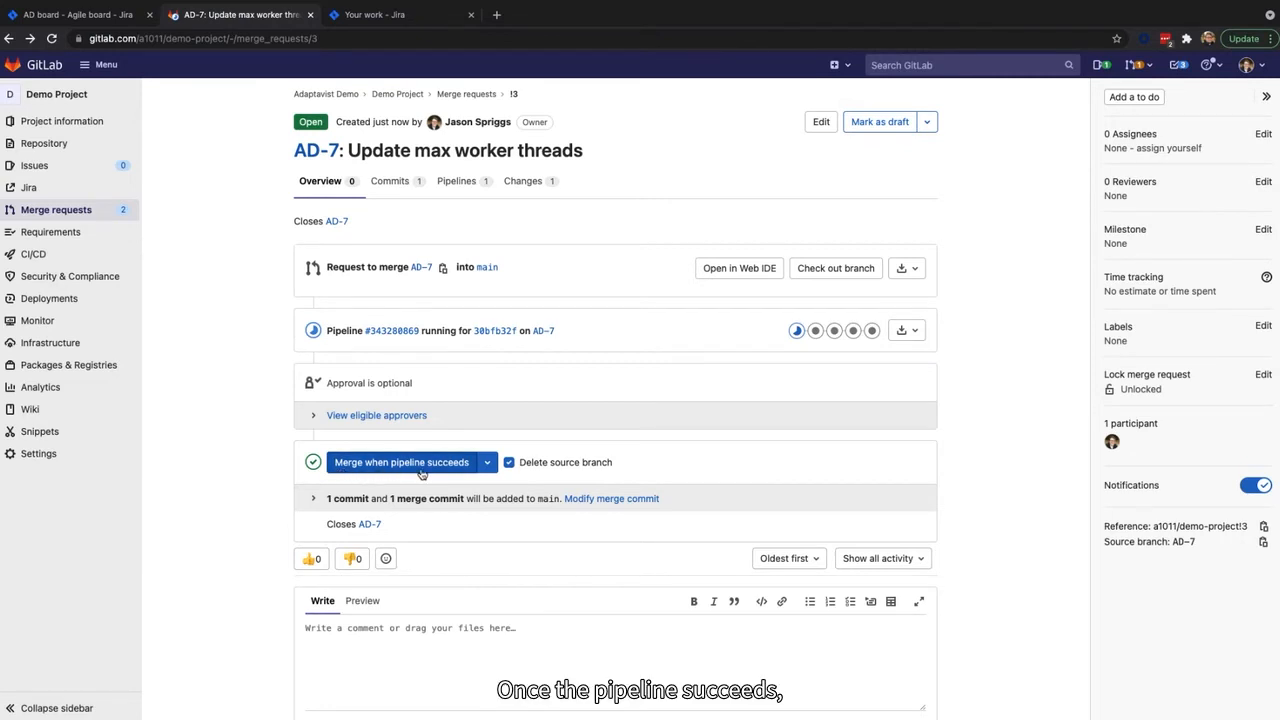
- Set the AD-7 merge request to merge when its pipeline succeeds, then return to the Jira board
click(400, 462)
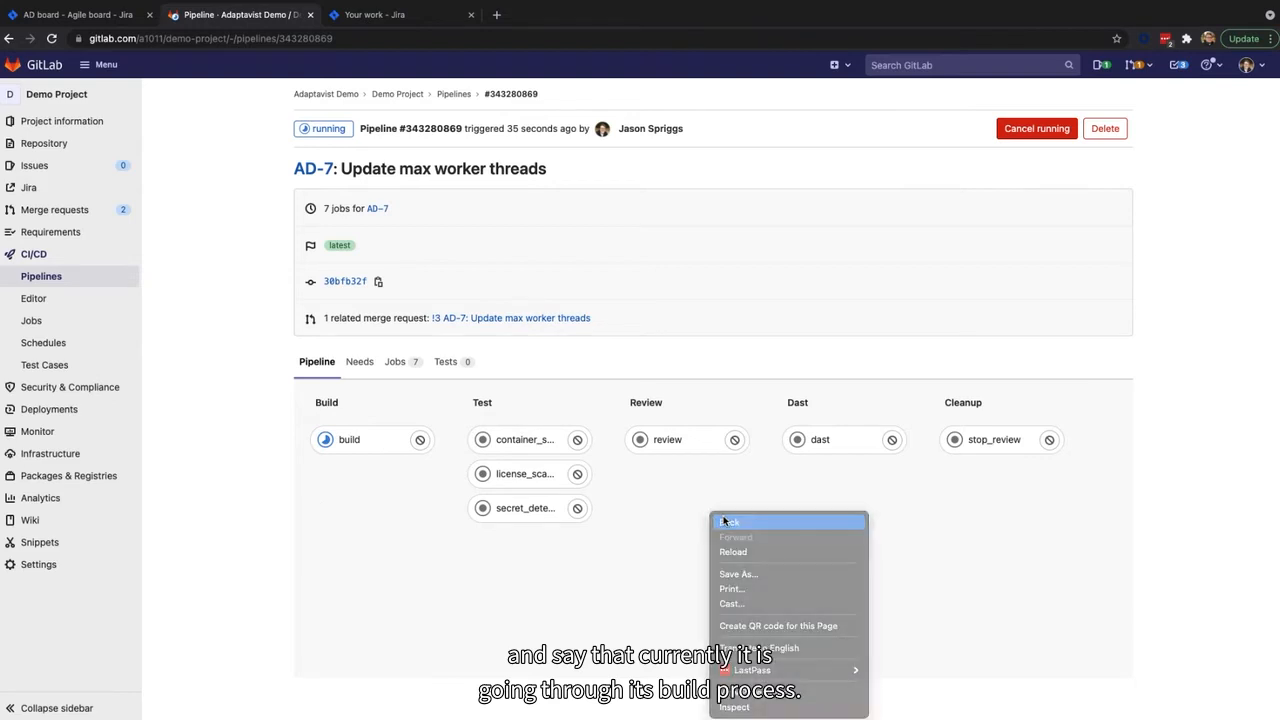
click(376, 14)
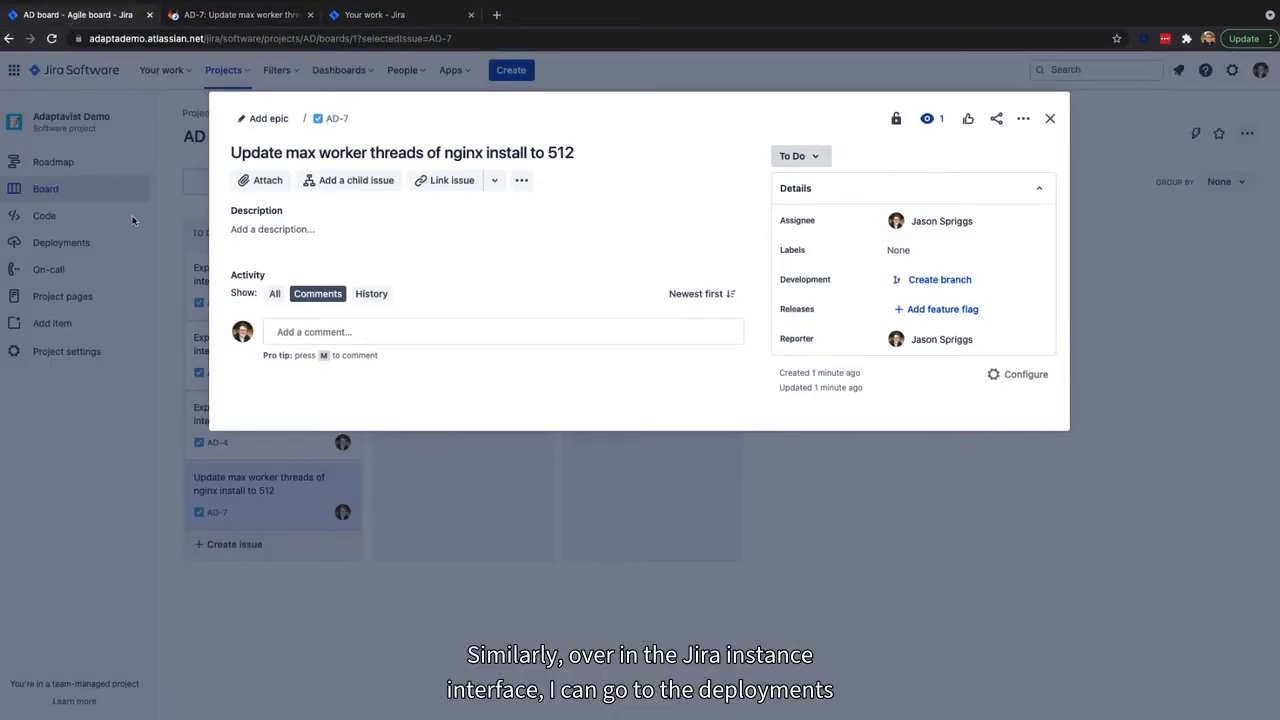
- Show the Adaptavist Demo Deployments timeline listing AD-7's review deployment with AD-5 and AD-6
click(60, 242)
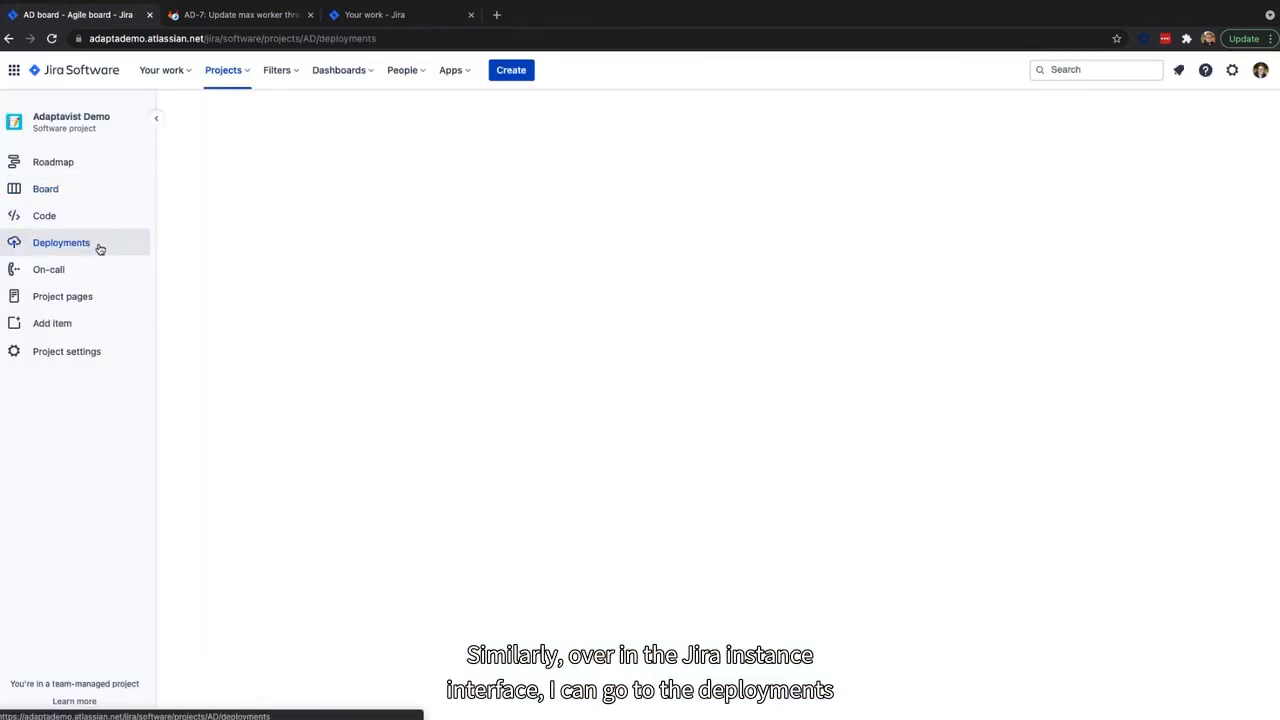
click(60, 242)
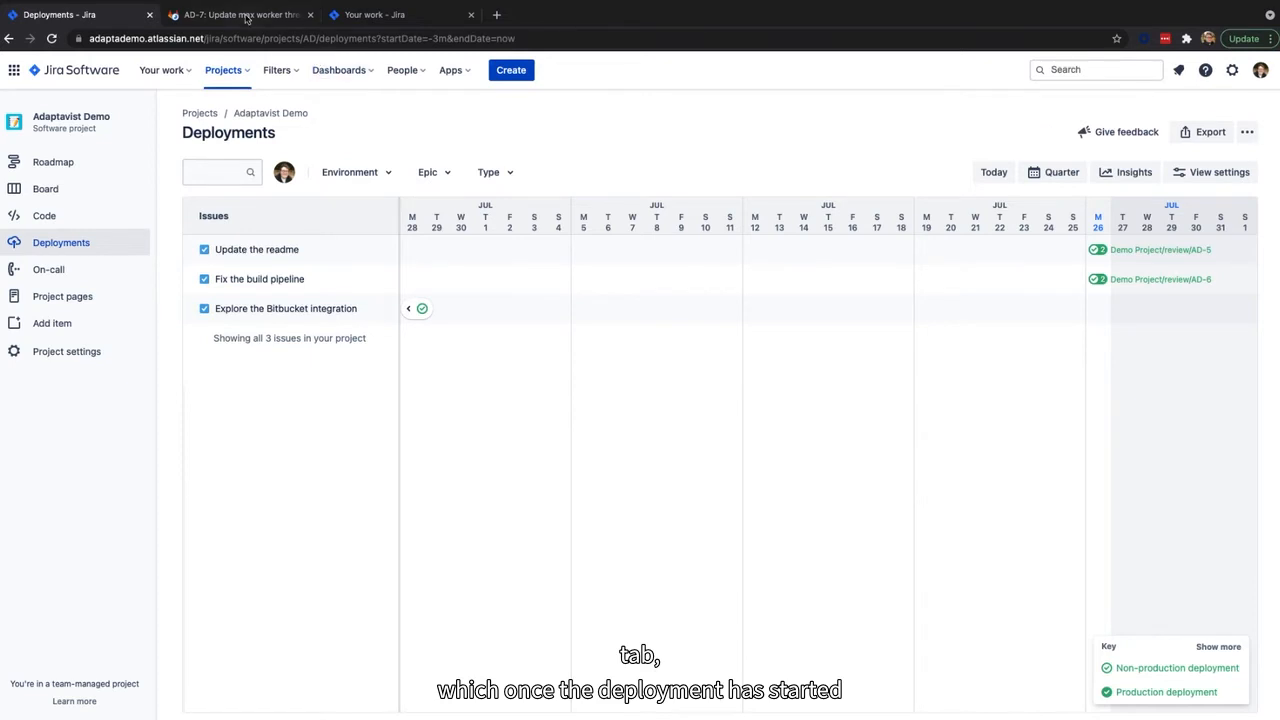
click(240, 14)
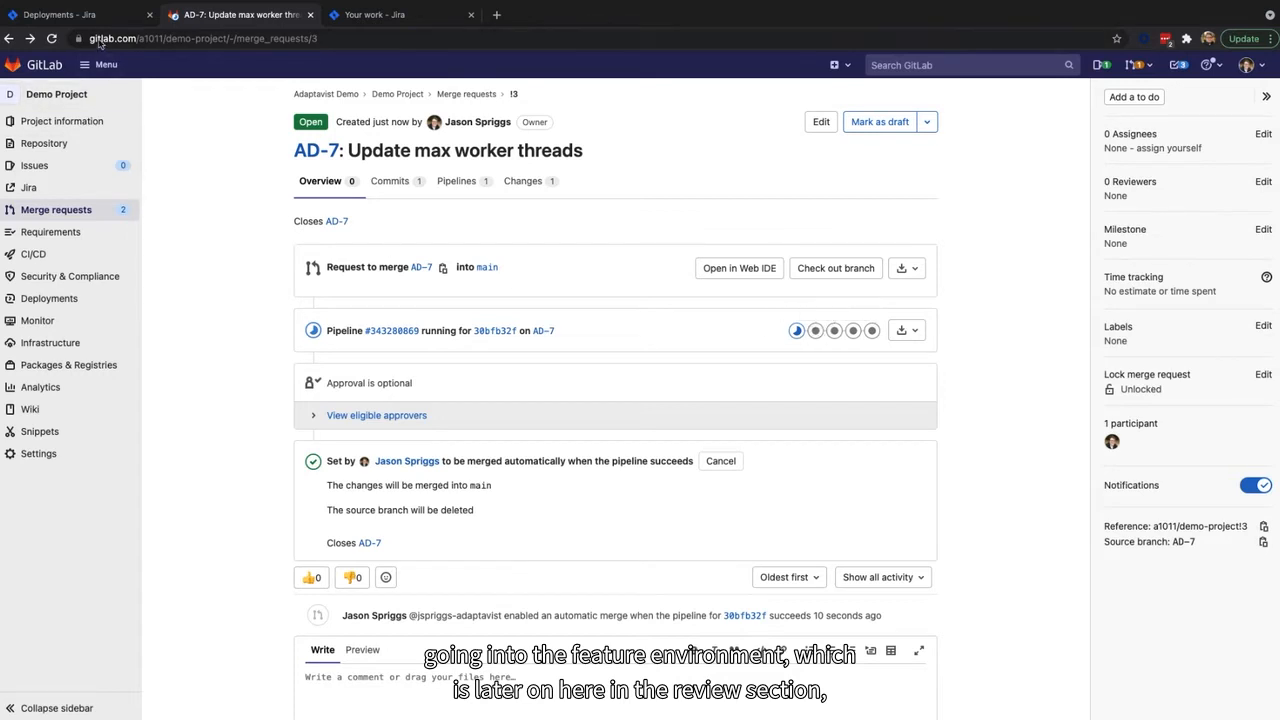
click(80, 14)
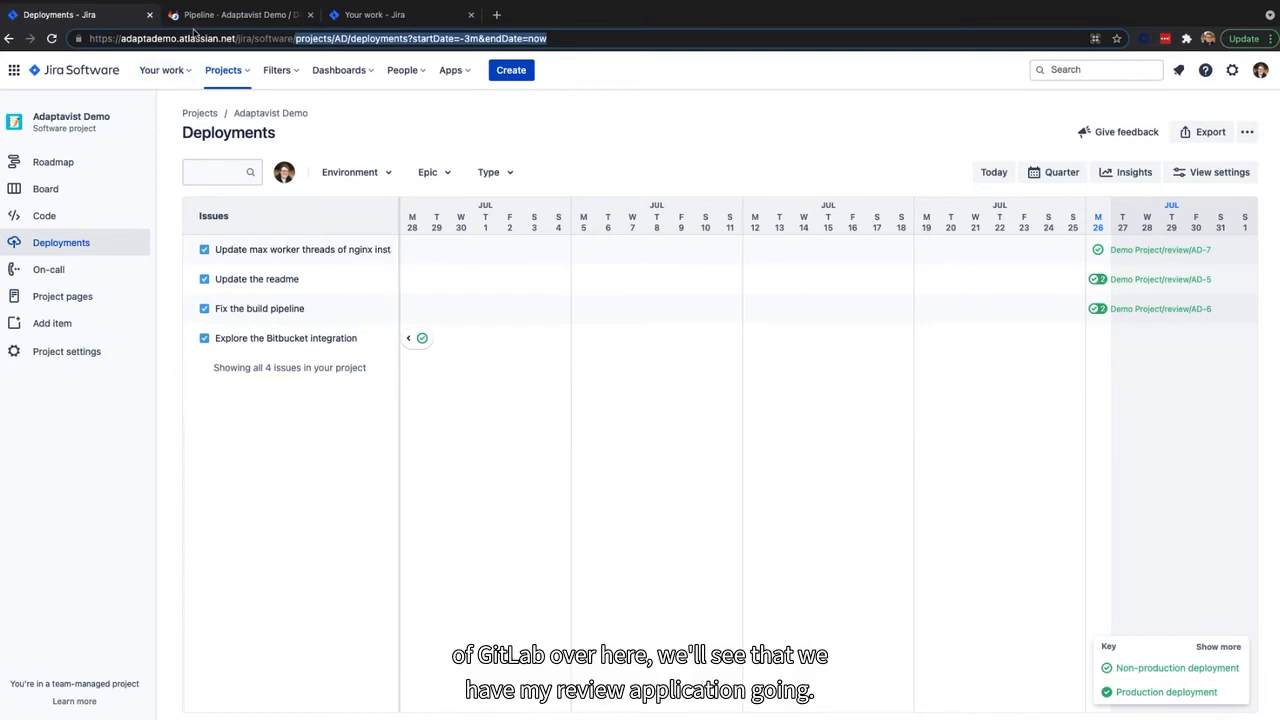
click(240, 14)
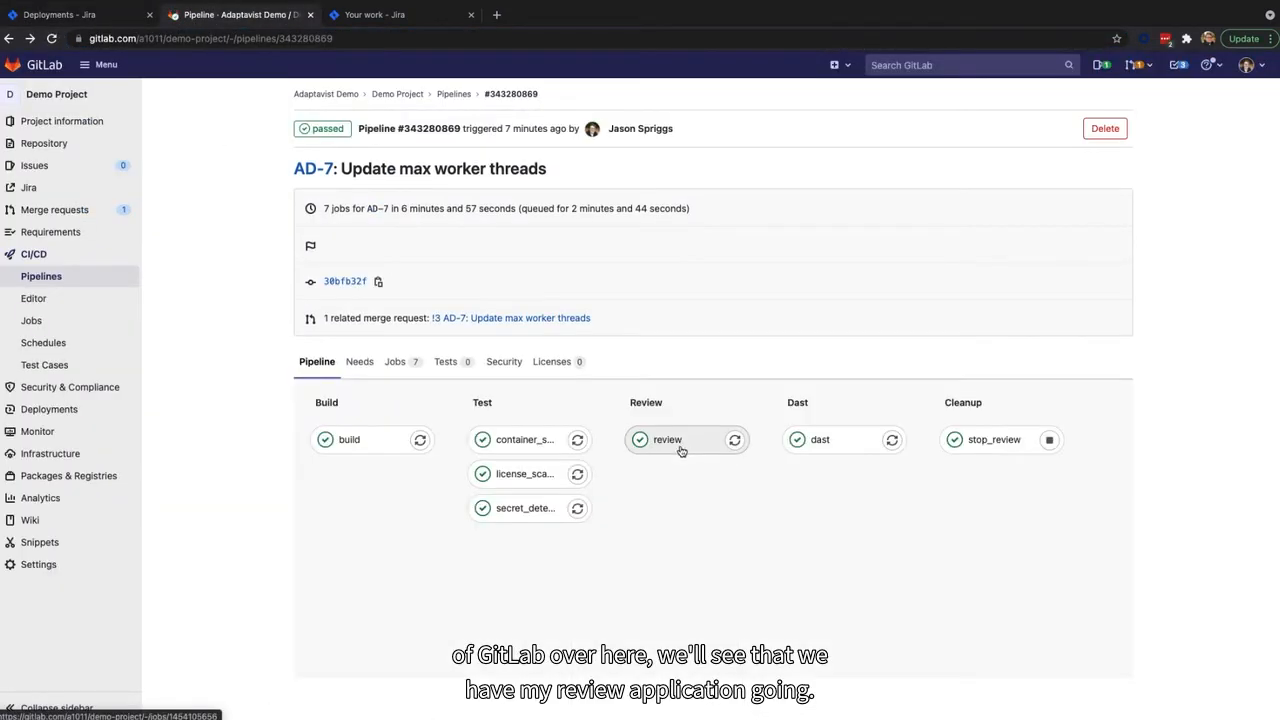
mouse_move(840, 440)
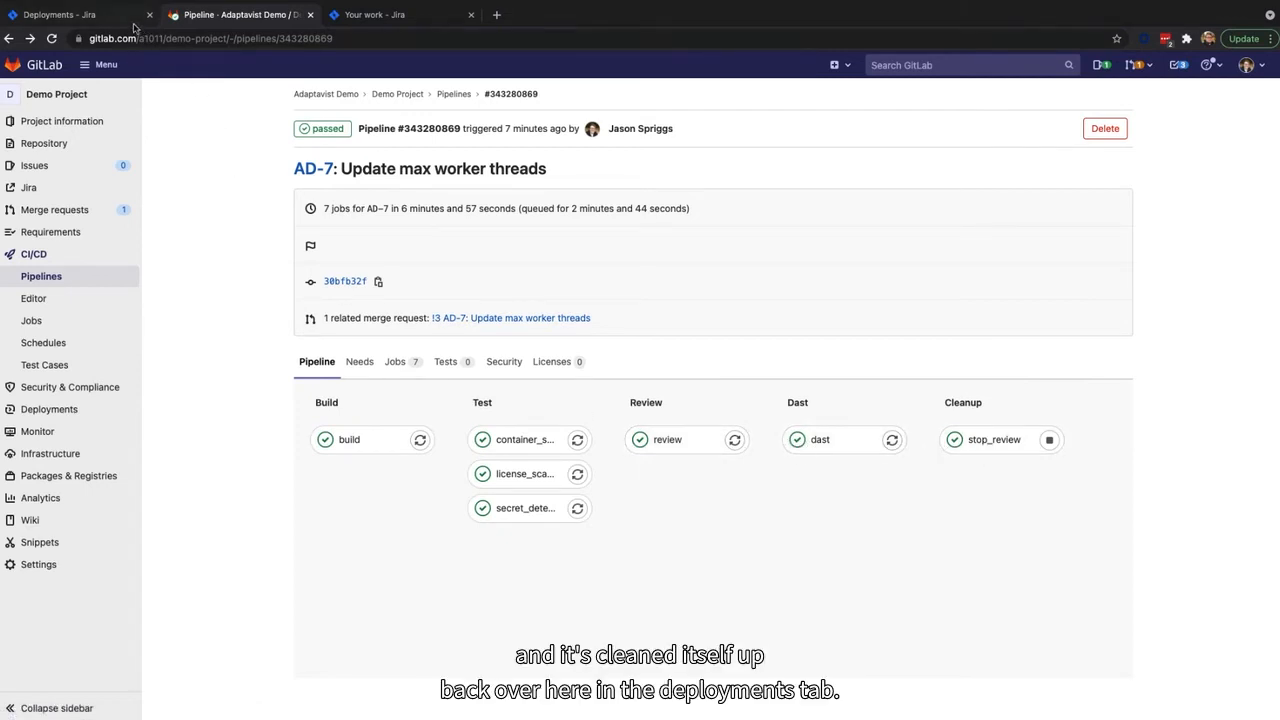
click(60, 14)
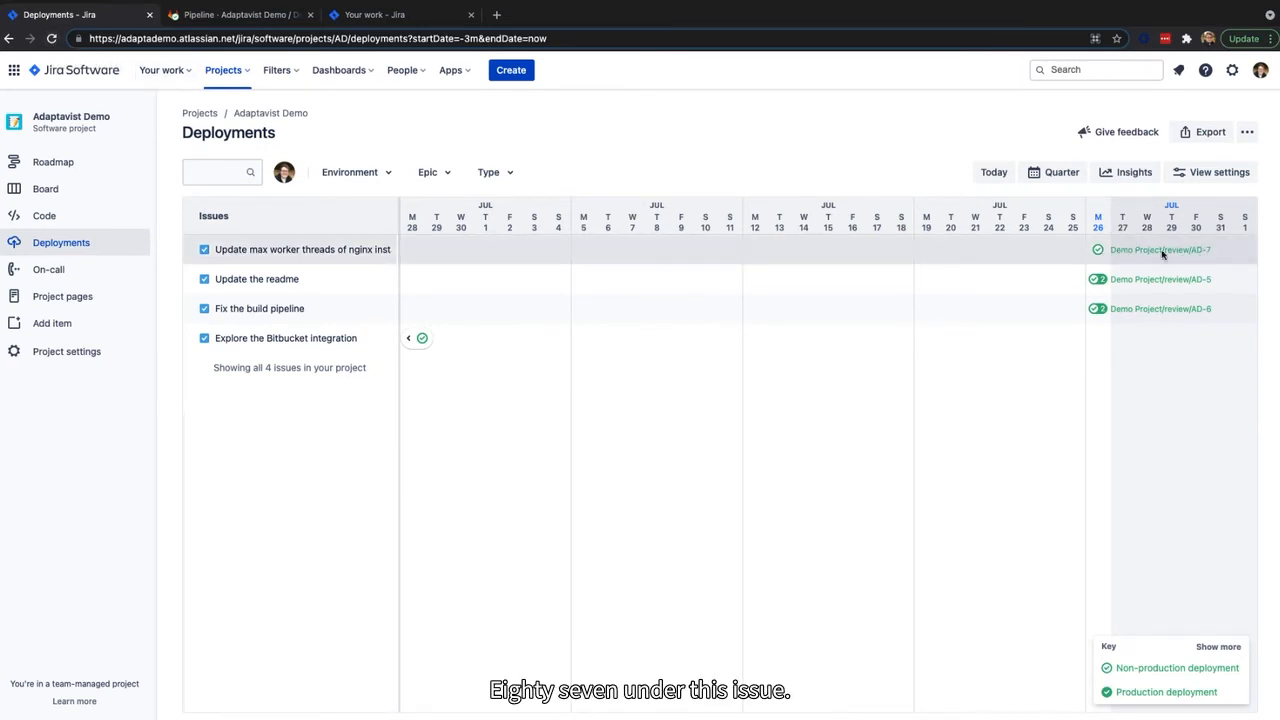
- From the full AD-7 issue, follow the successful Development deployment to its review job in GitLab
click(300, 248)
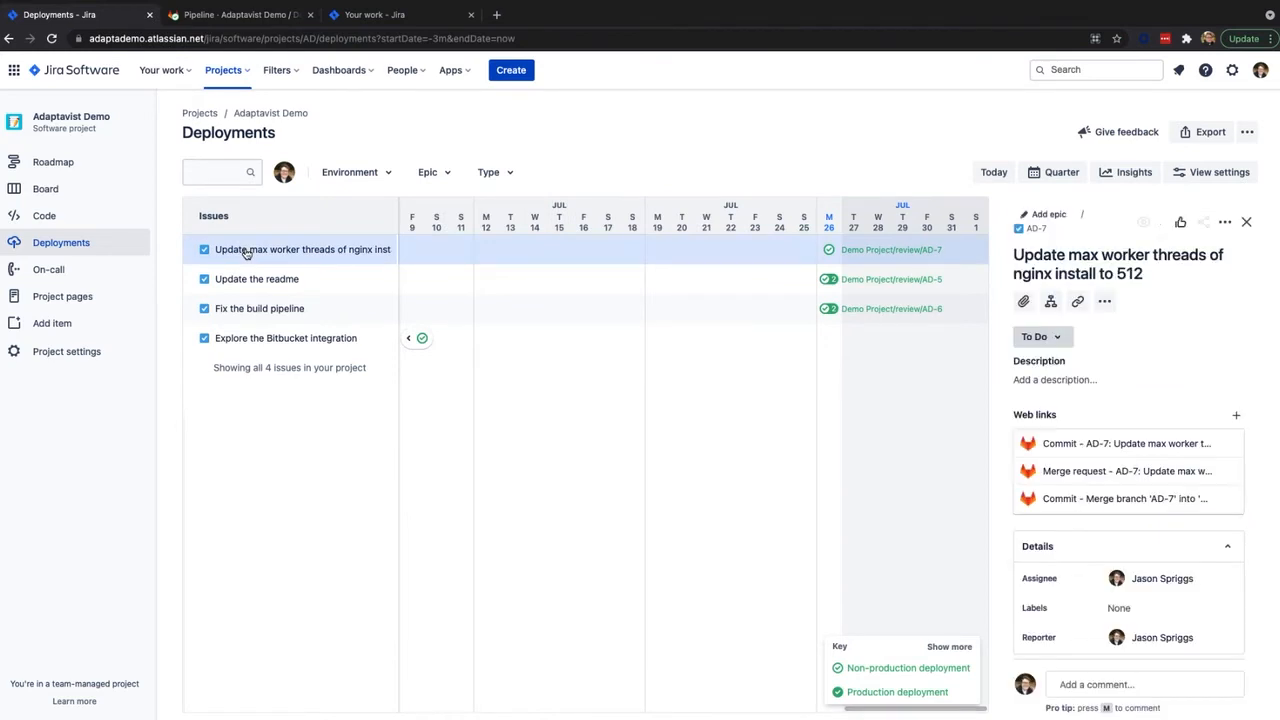
click(290, 248)
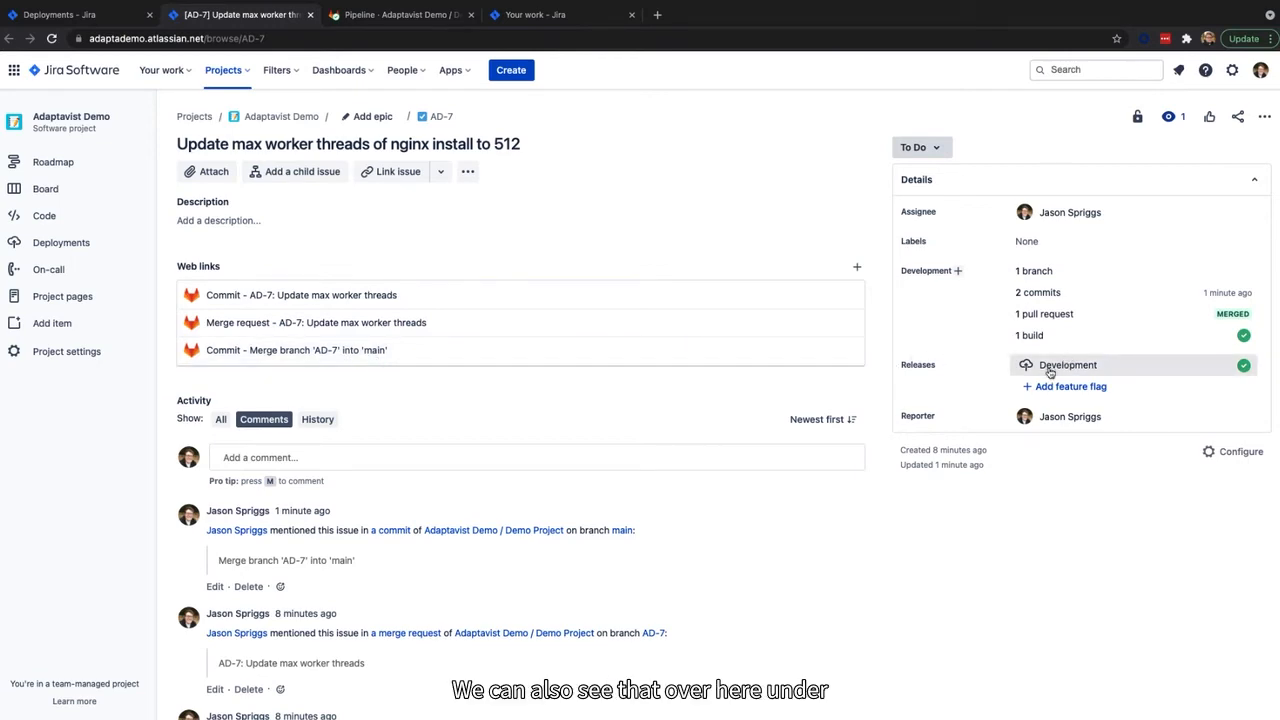
click(1068, 364)
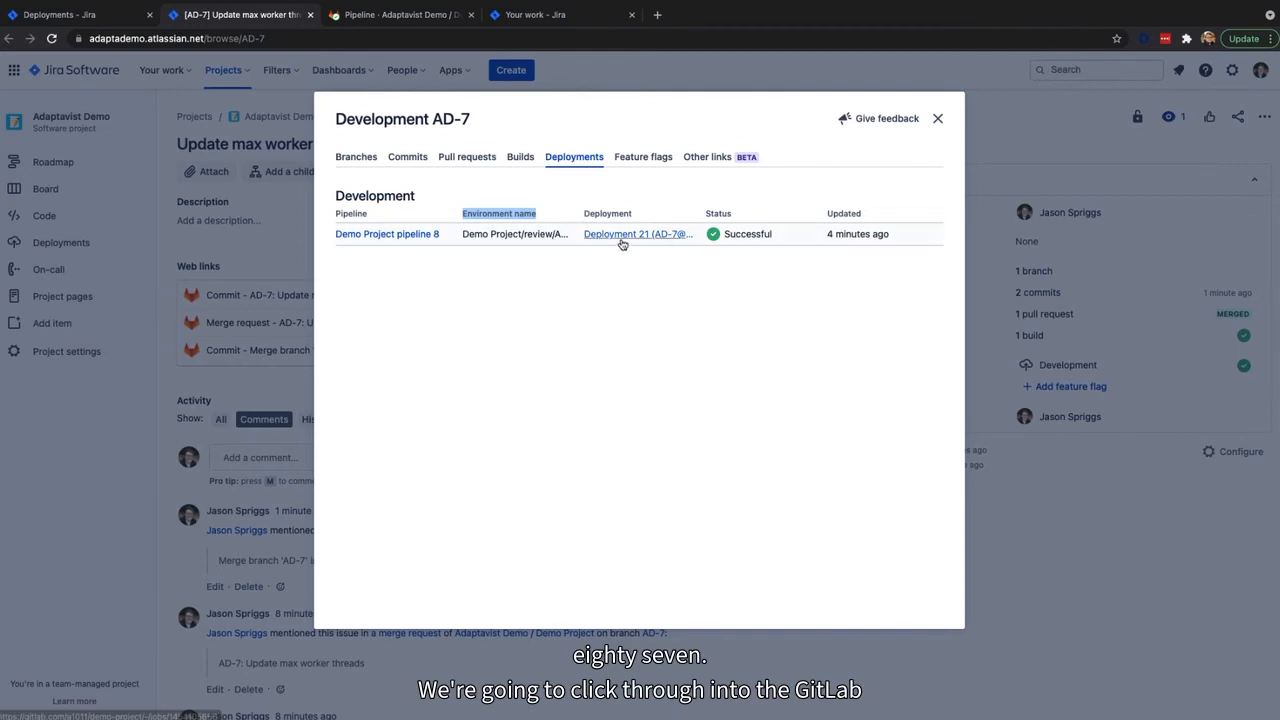
click(636, 232)
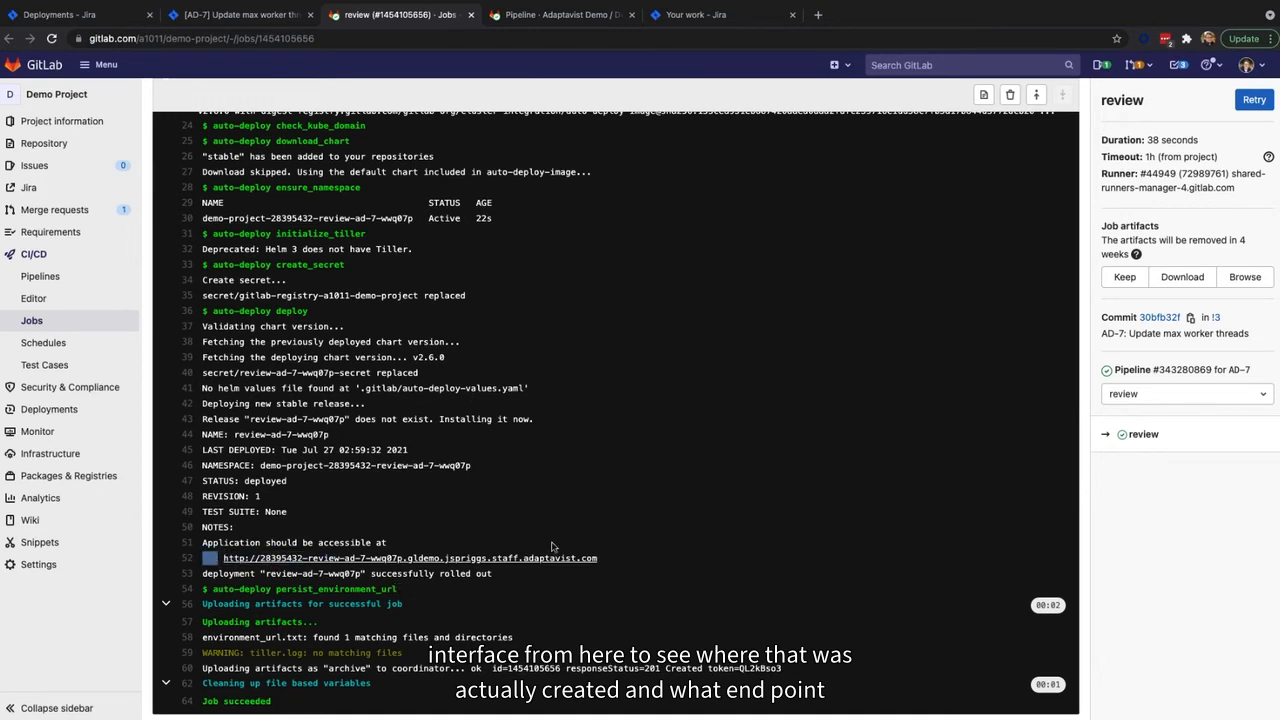
- Select the review app URL in the job log and return to the Adaptavist Demo Deployments timeline
triple_click(410, 558)
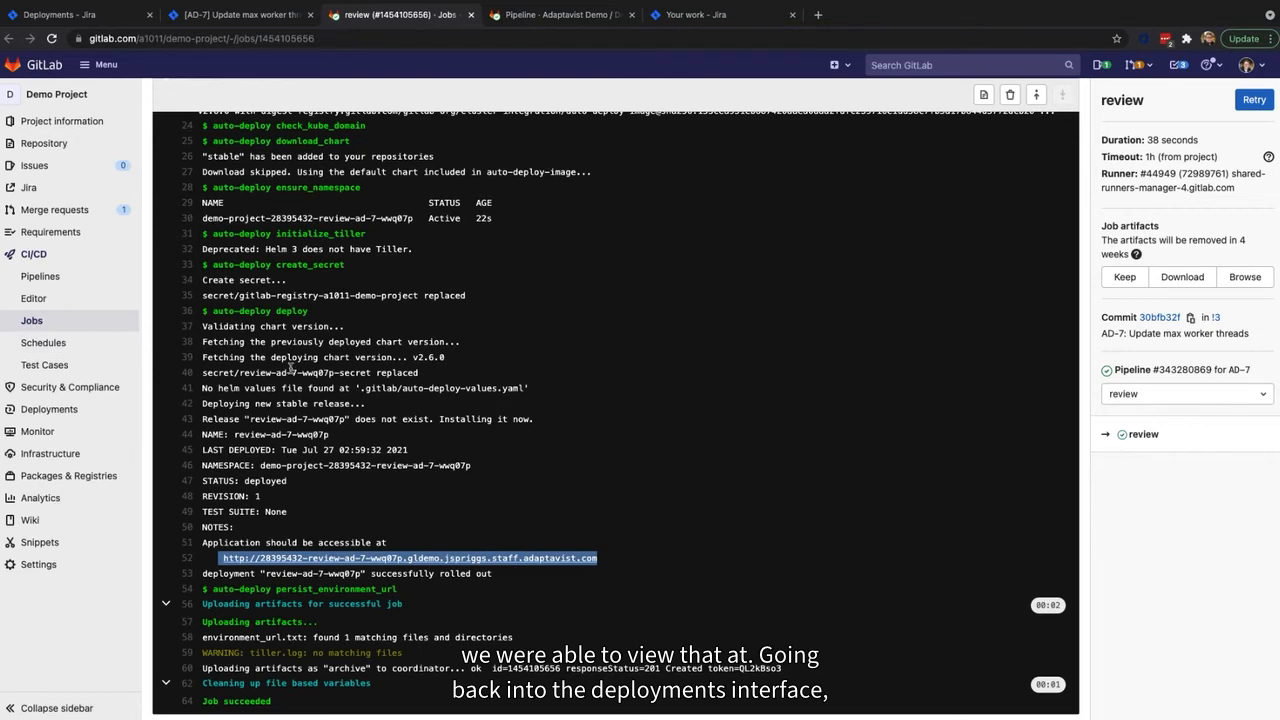
click(76, 14)
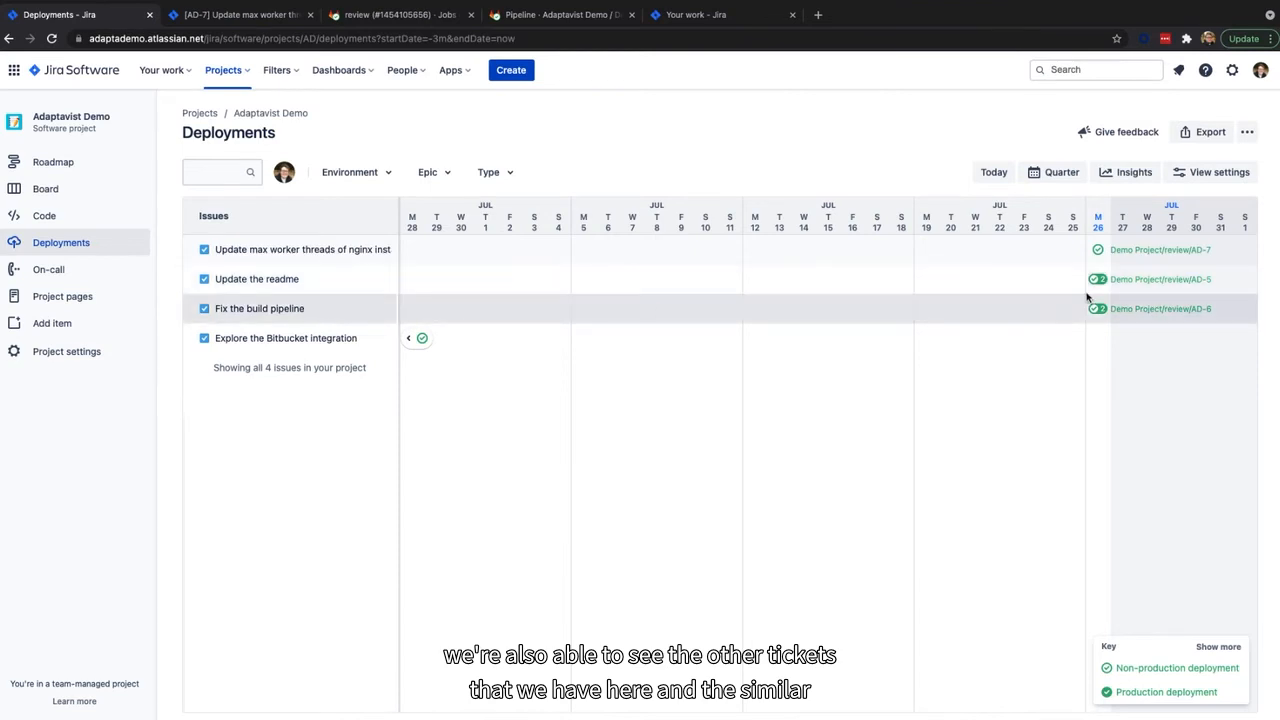
- Browse AD-5's linked commits and branches in its development details, then close them
click(1096, 280)
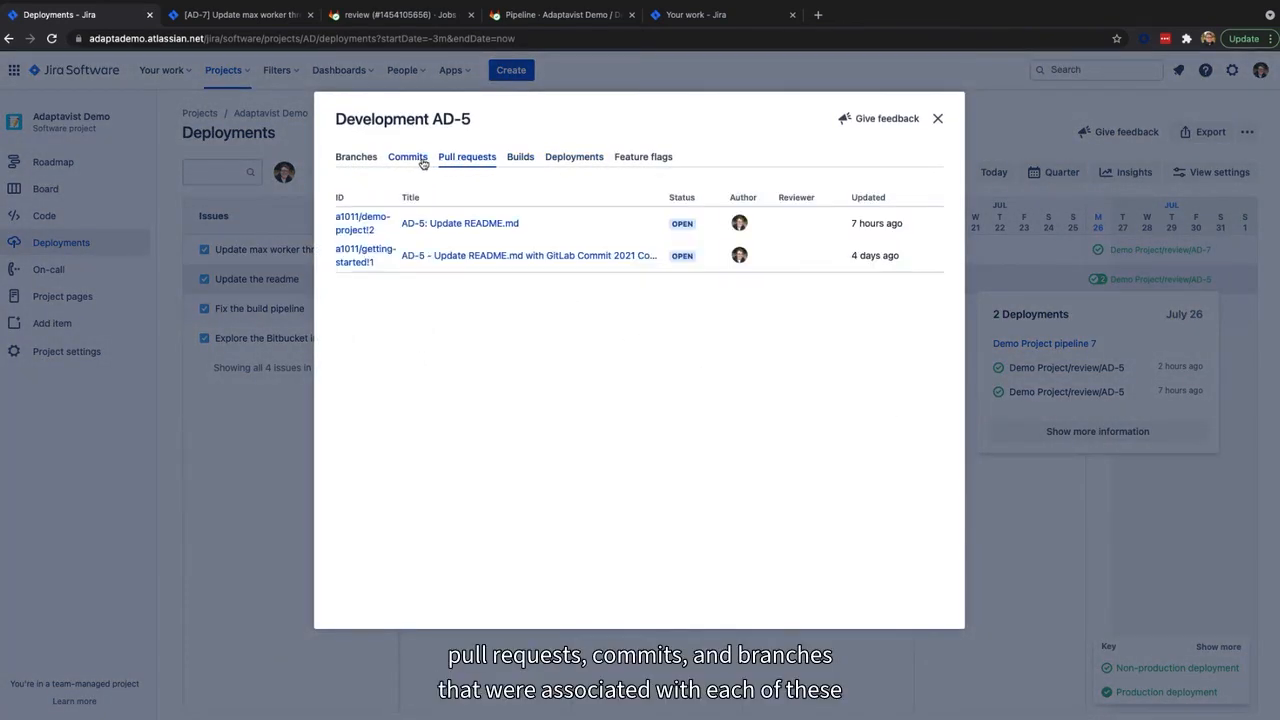
click(356, 156)
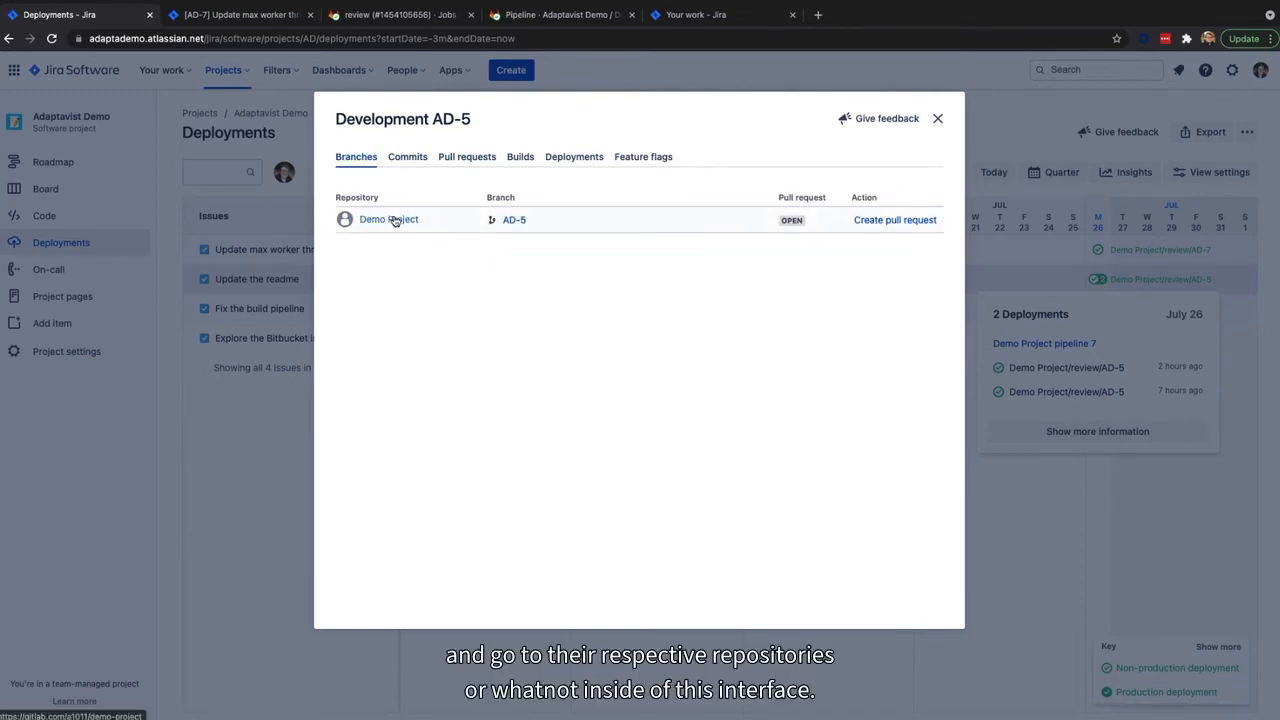
mouse_move(924, 124)
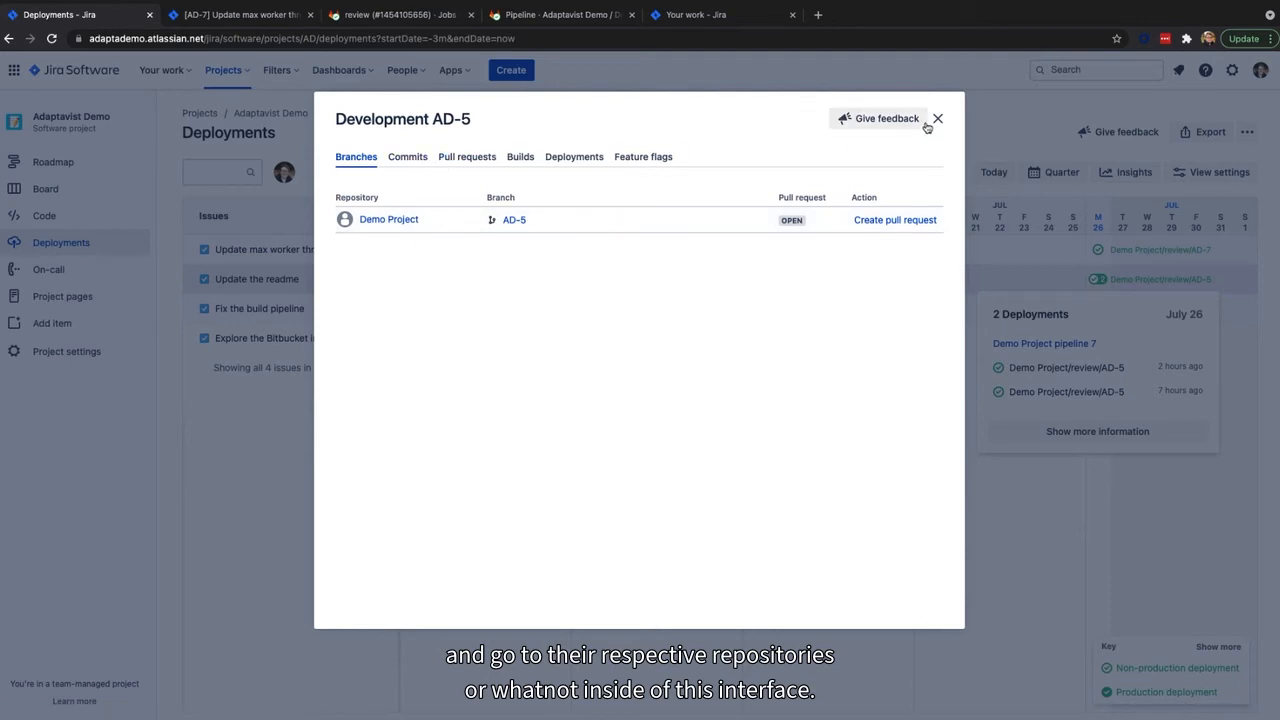
click(936, 120)
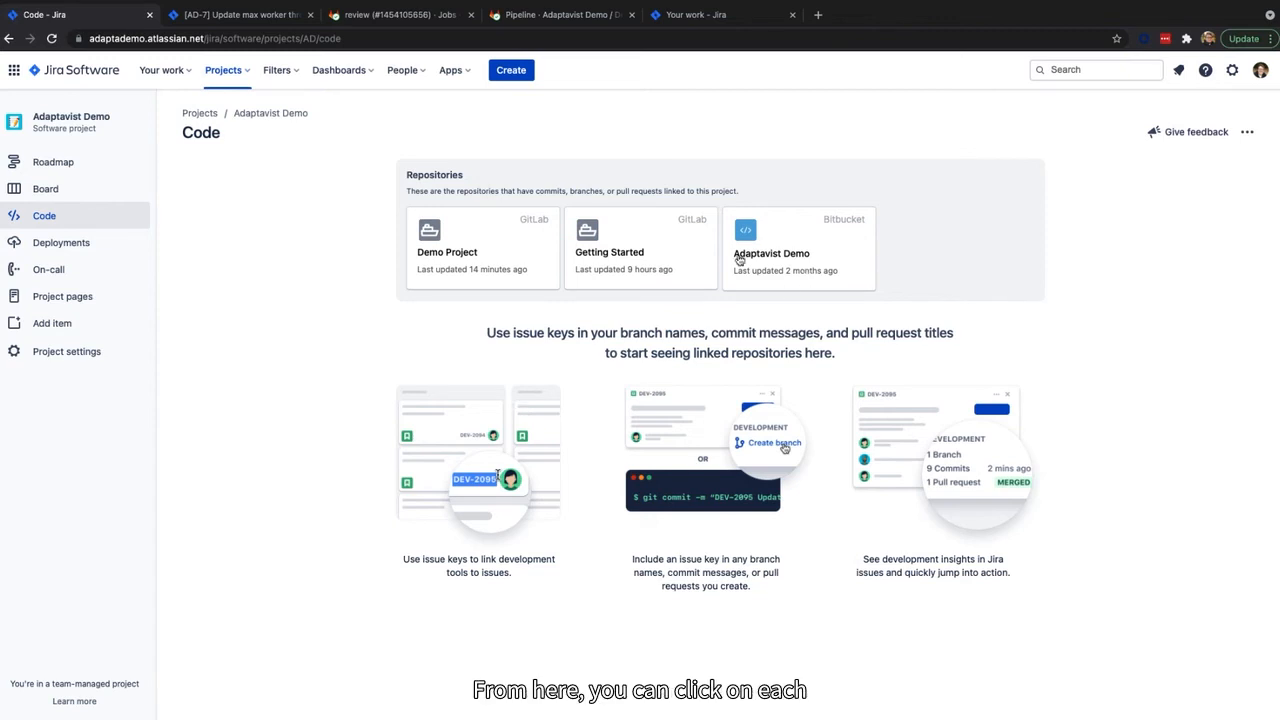
- Show the Adaptavist Demo On-call schedule with Opsgenie enabled for Jason Spriggs
click(448, 252)
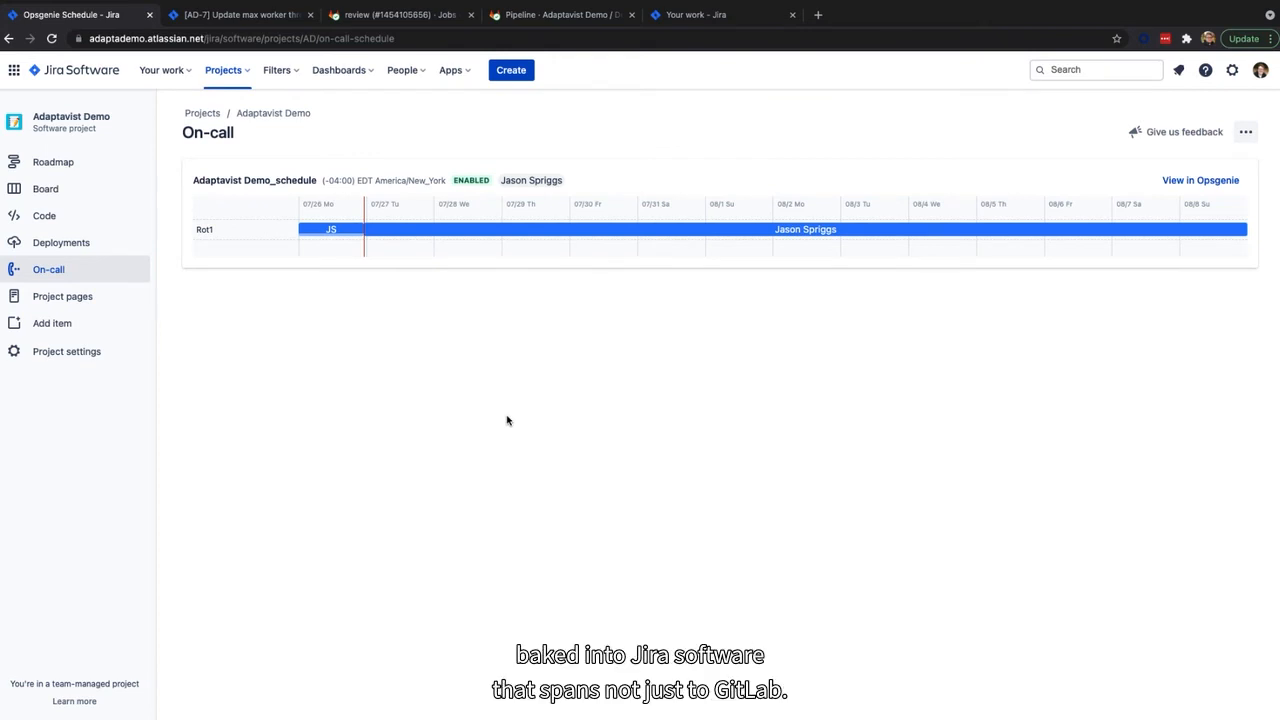
mouse_move(500, 414)
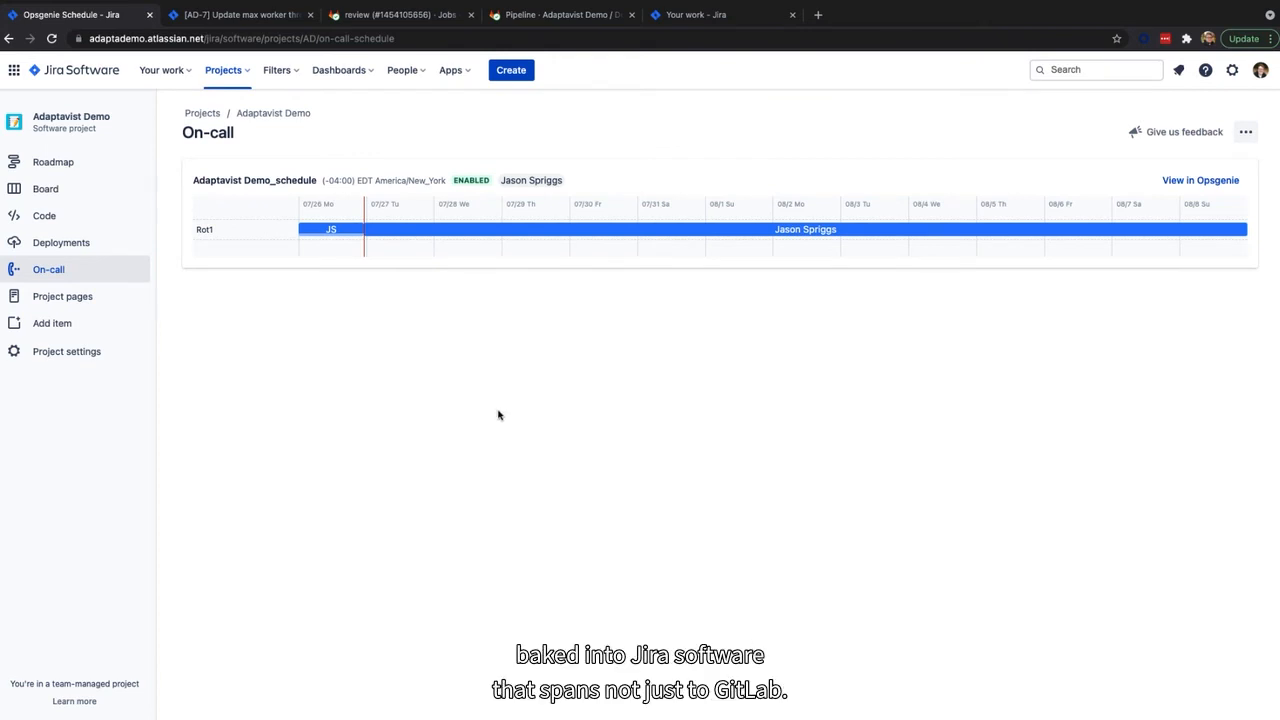
mouse_move(152, 292)
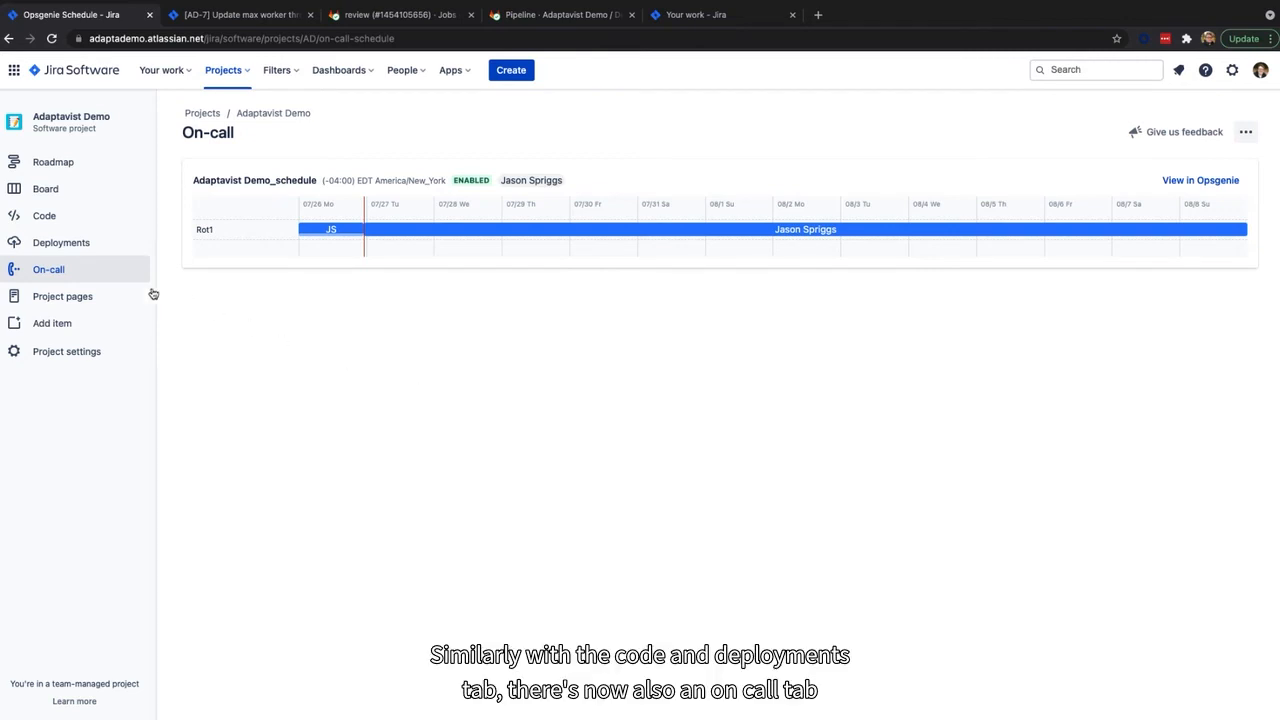
mouse_move(60, 242)
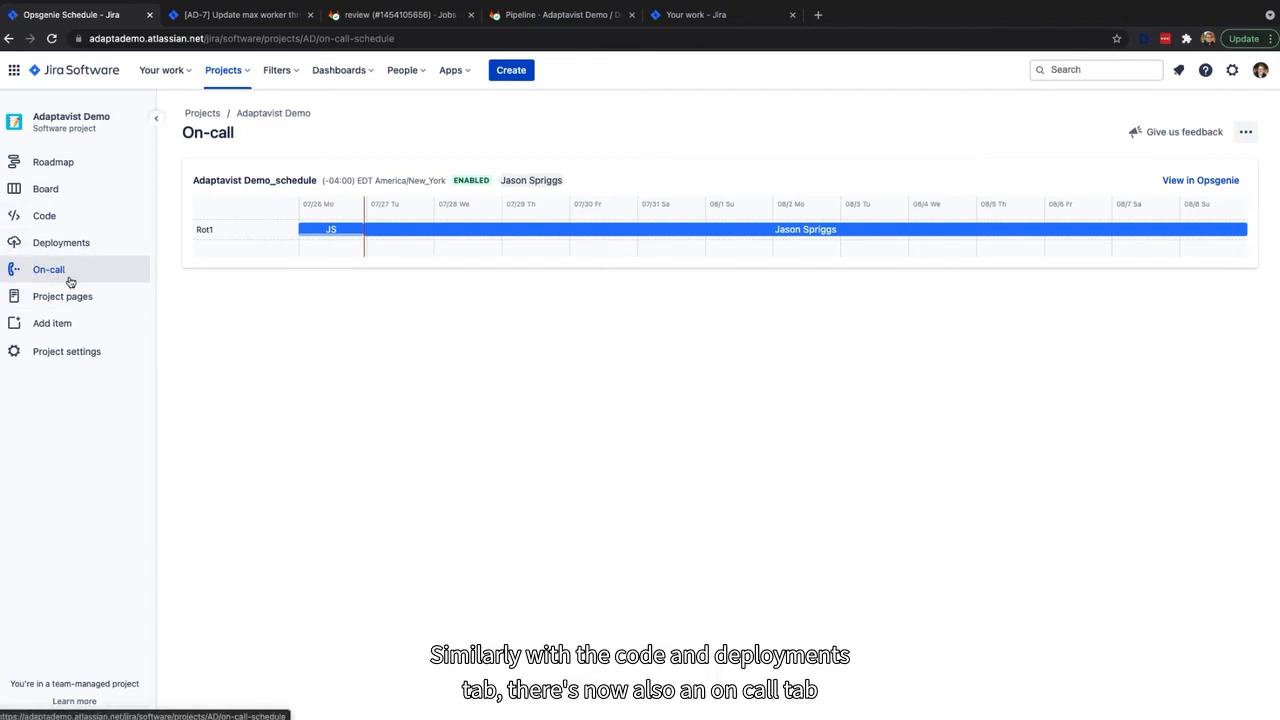
mouse_move(504, 228)
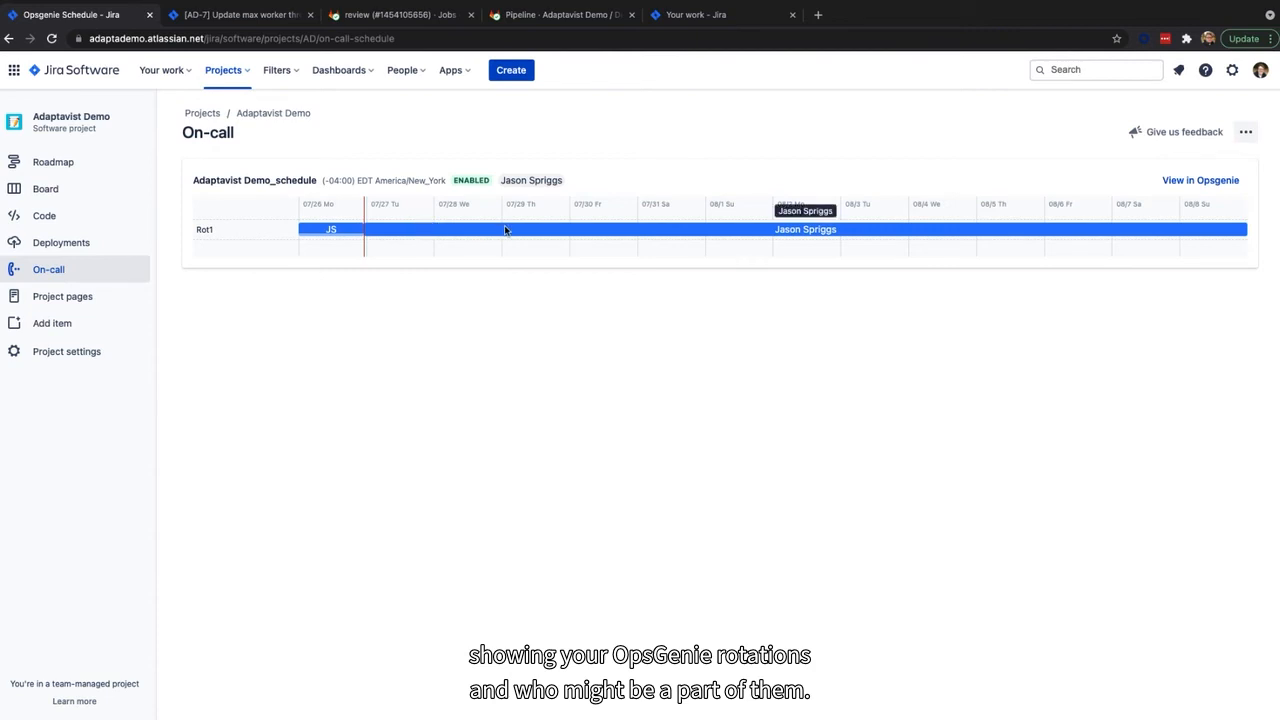
- View the on-call schedule in Opsgenie, then list the project's four Confluence DevOps pages
click(1200, 180)
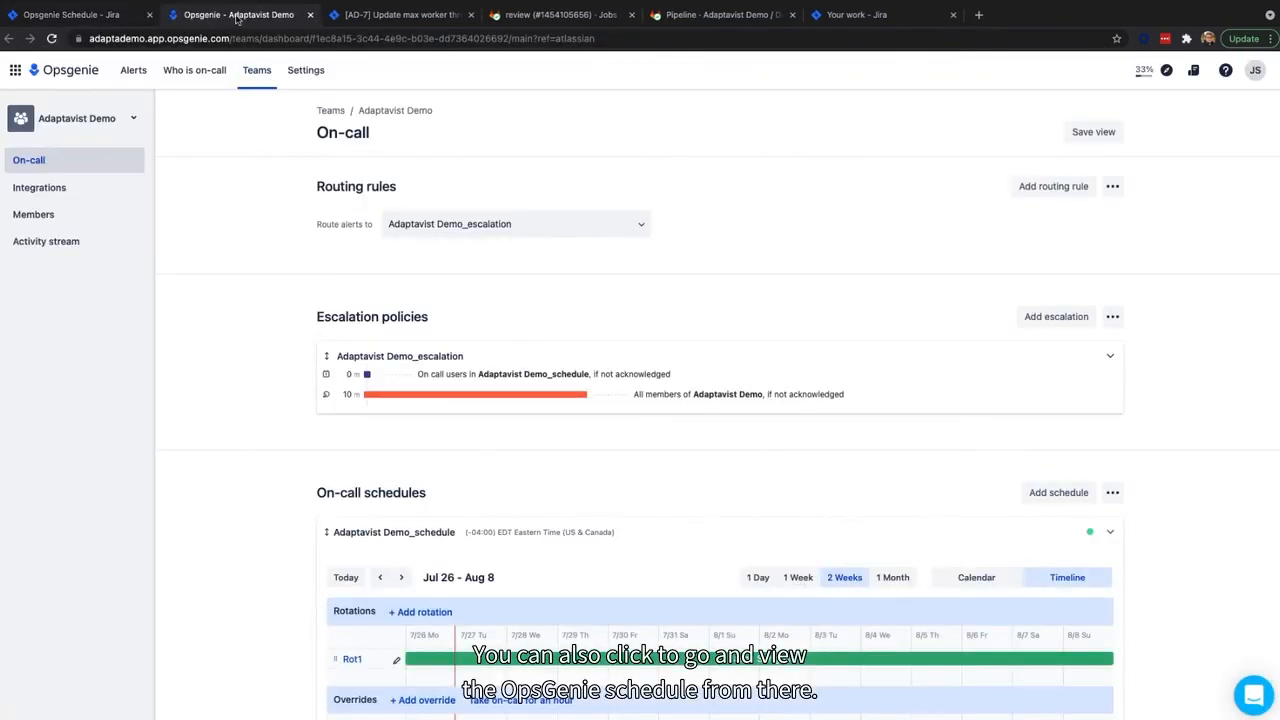
click(72, 14)
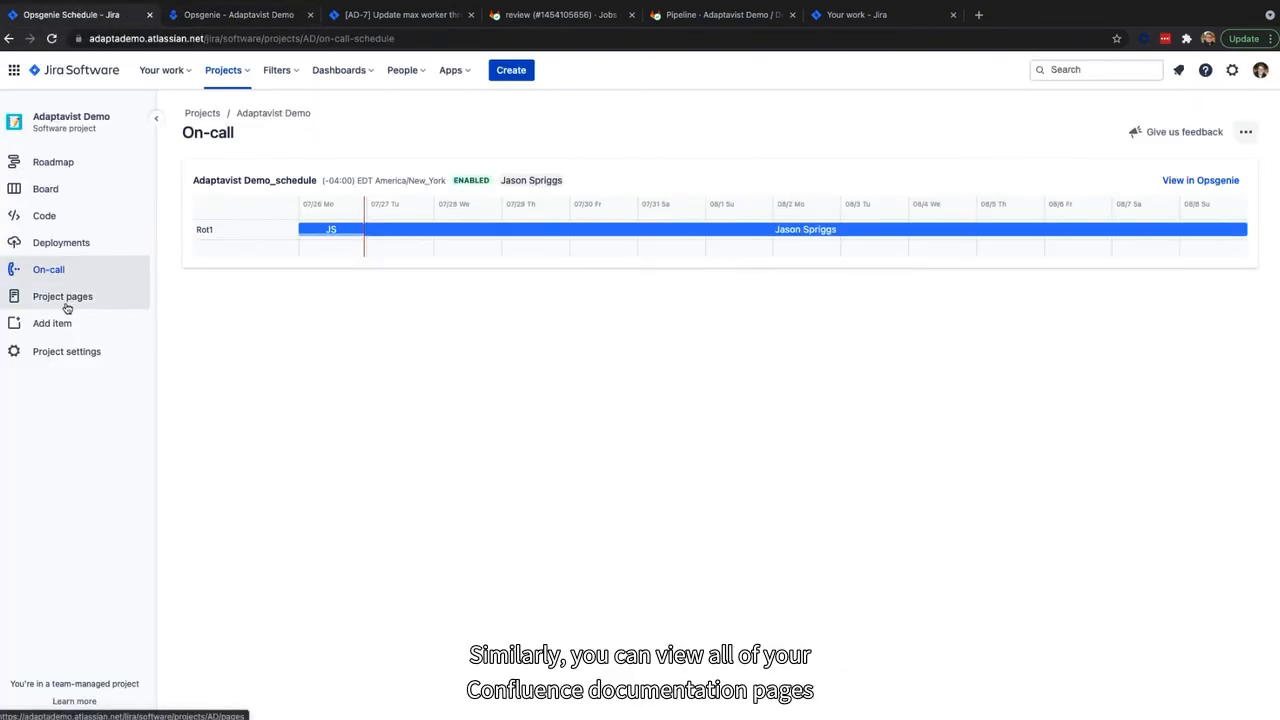
click(62, 296)
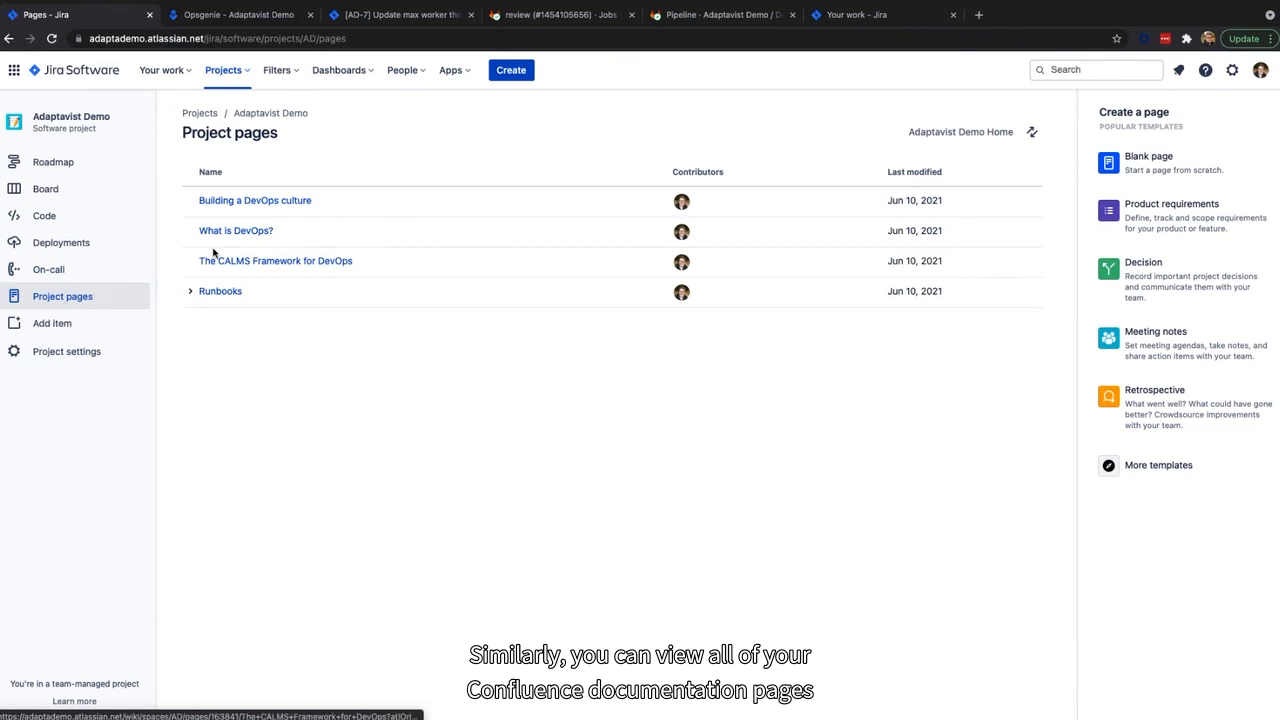